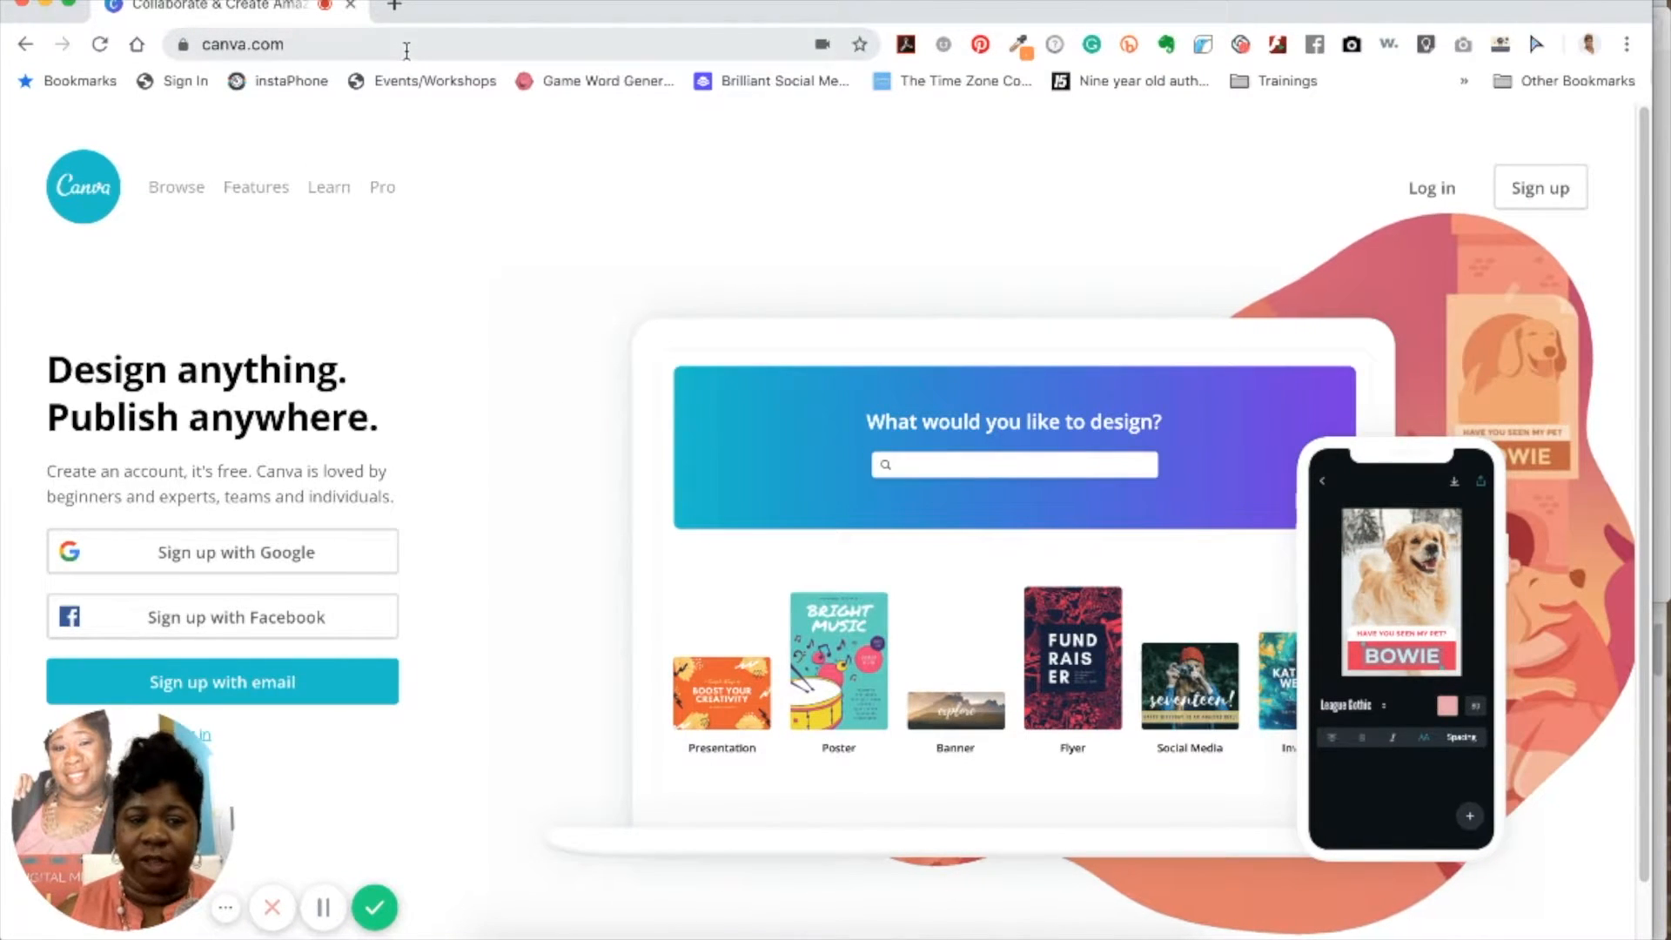
{"action": "mouse_move", "coordinate": [458, 559]}
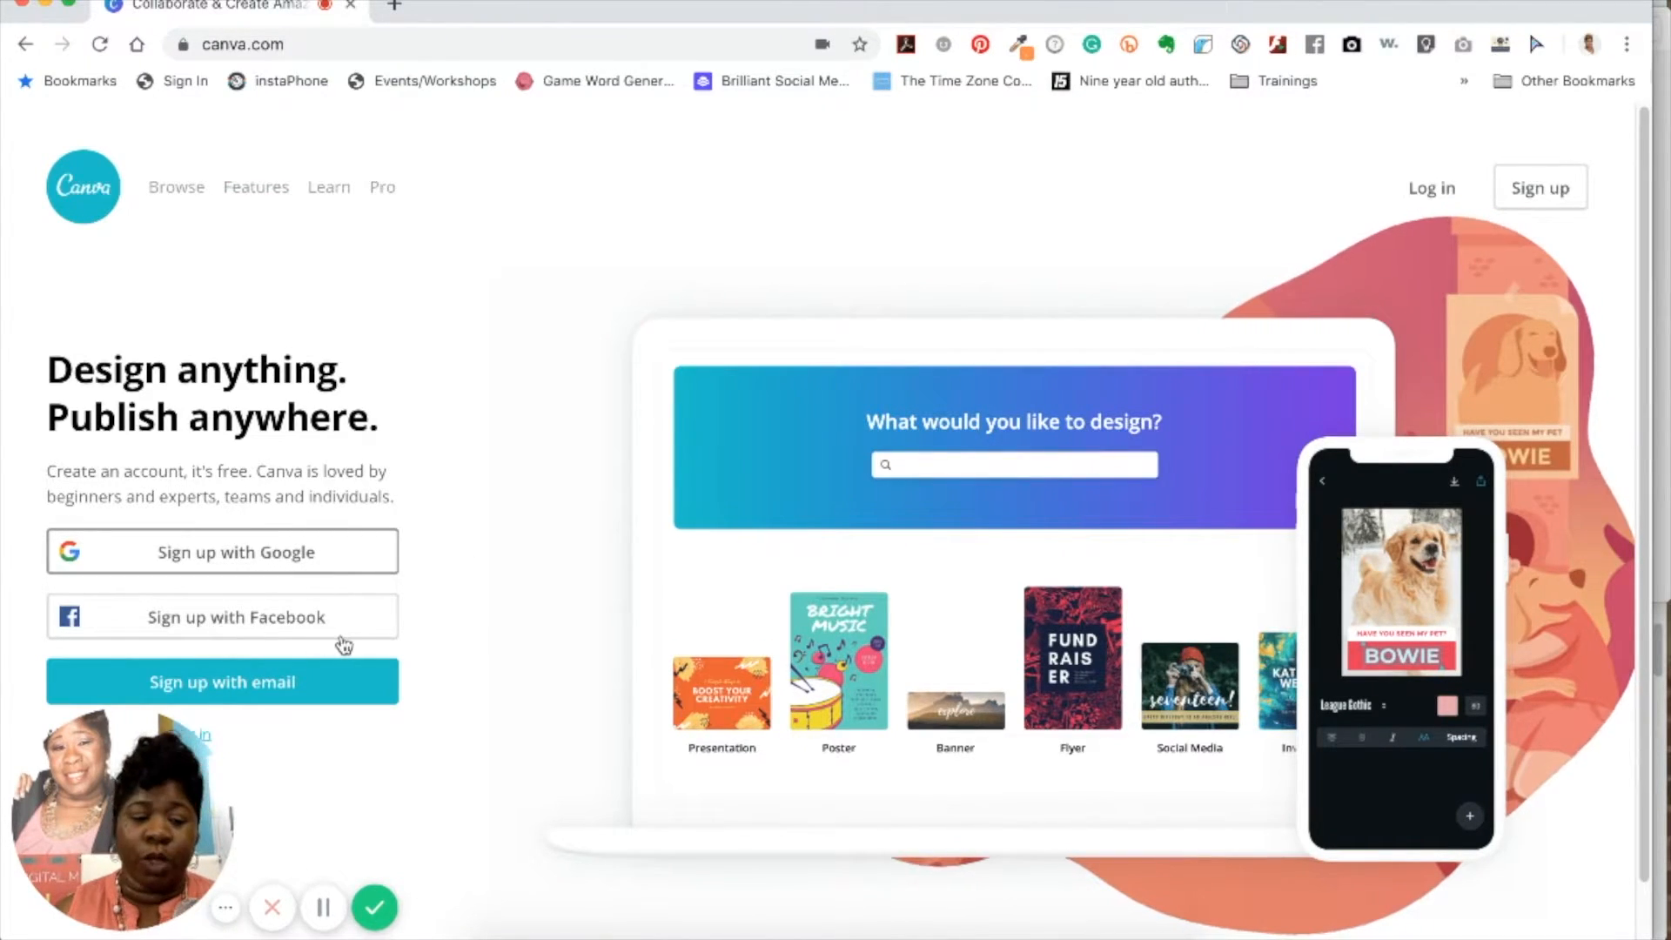
{"action": "mouse_move", "coordinate": [357, 709]}
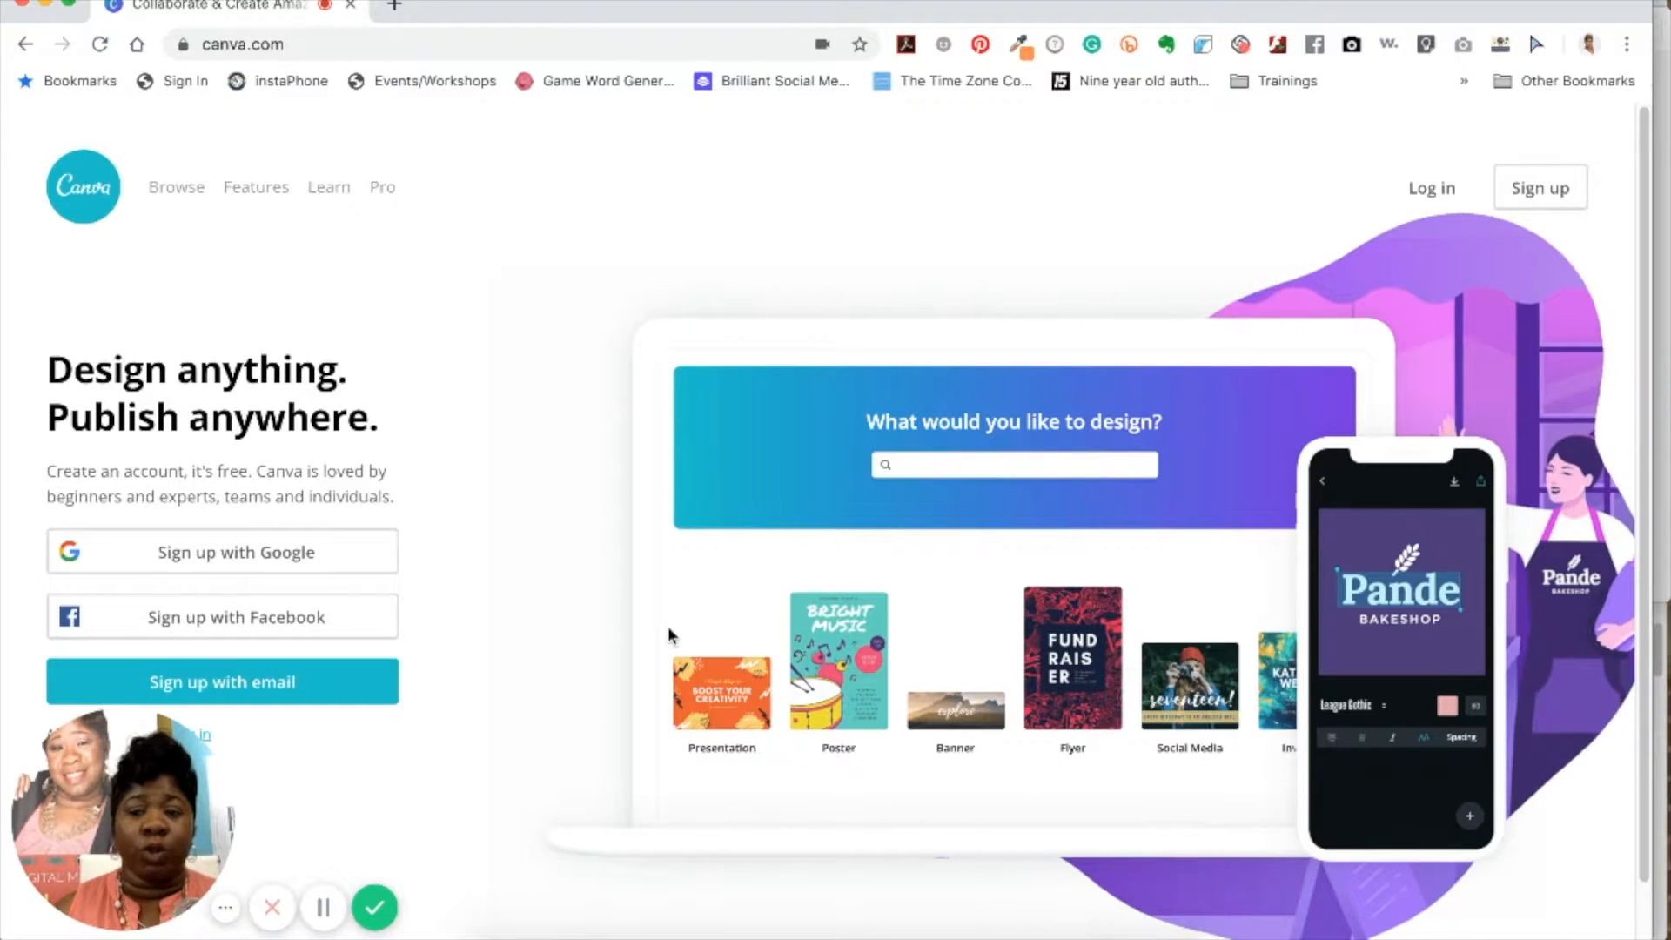
{"action": "mouse_move", "coordinate": [493, 637]}
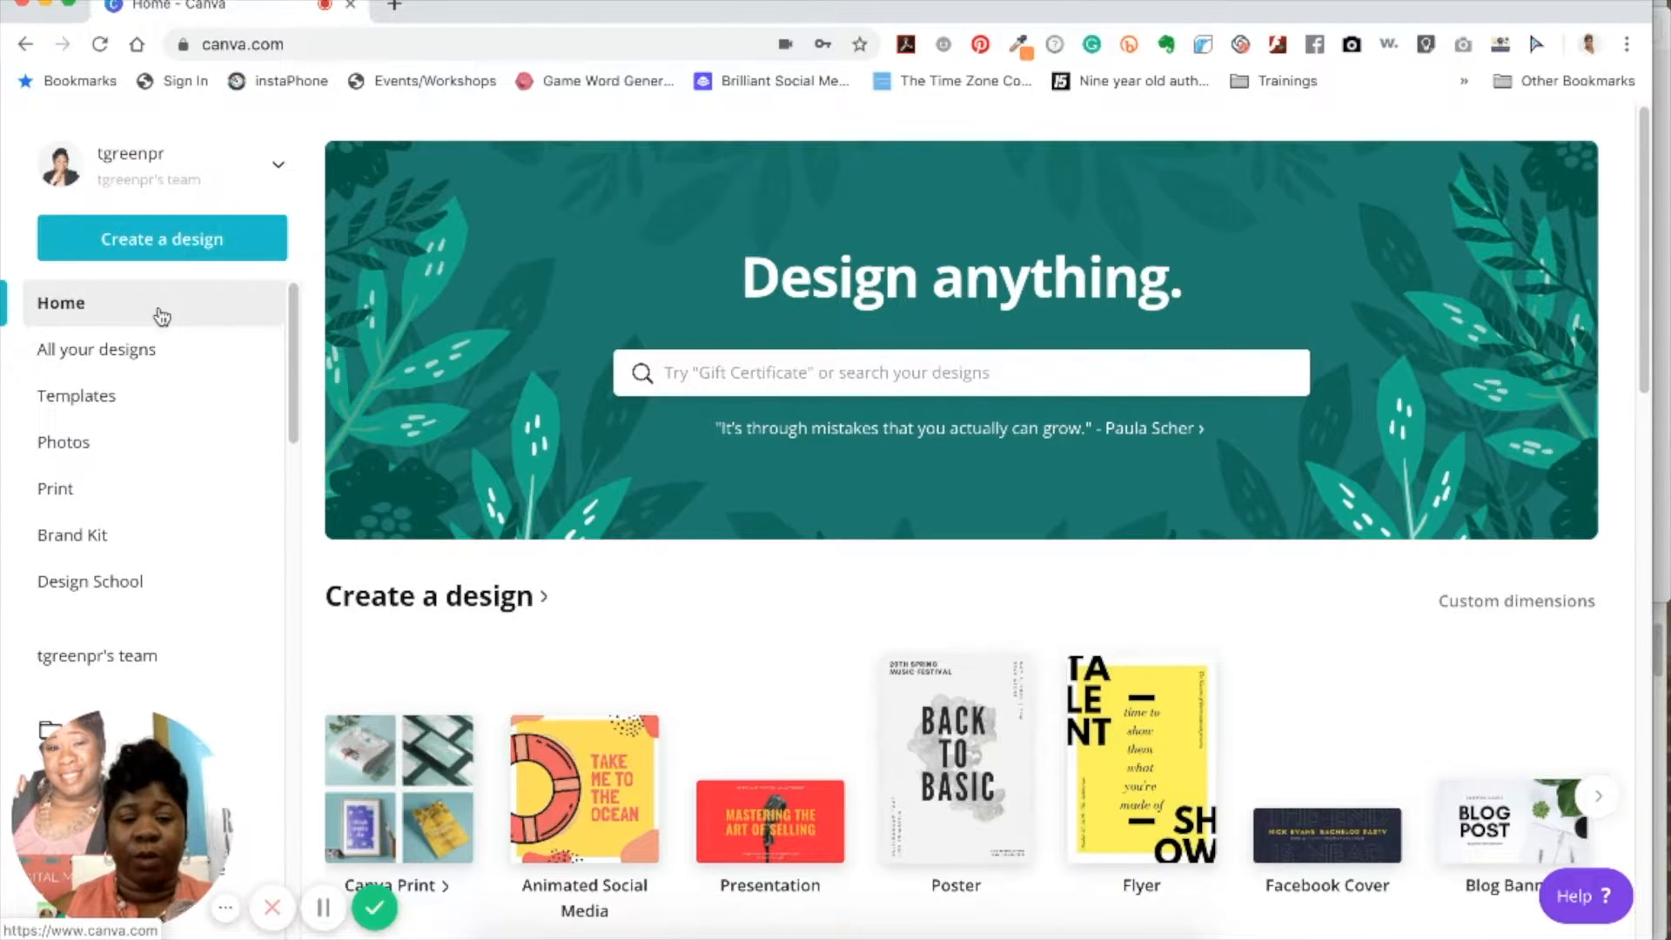
{"action": "mouse_move", "coordinate": [162, 317]}
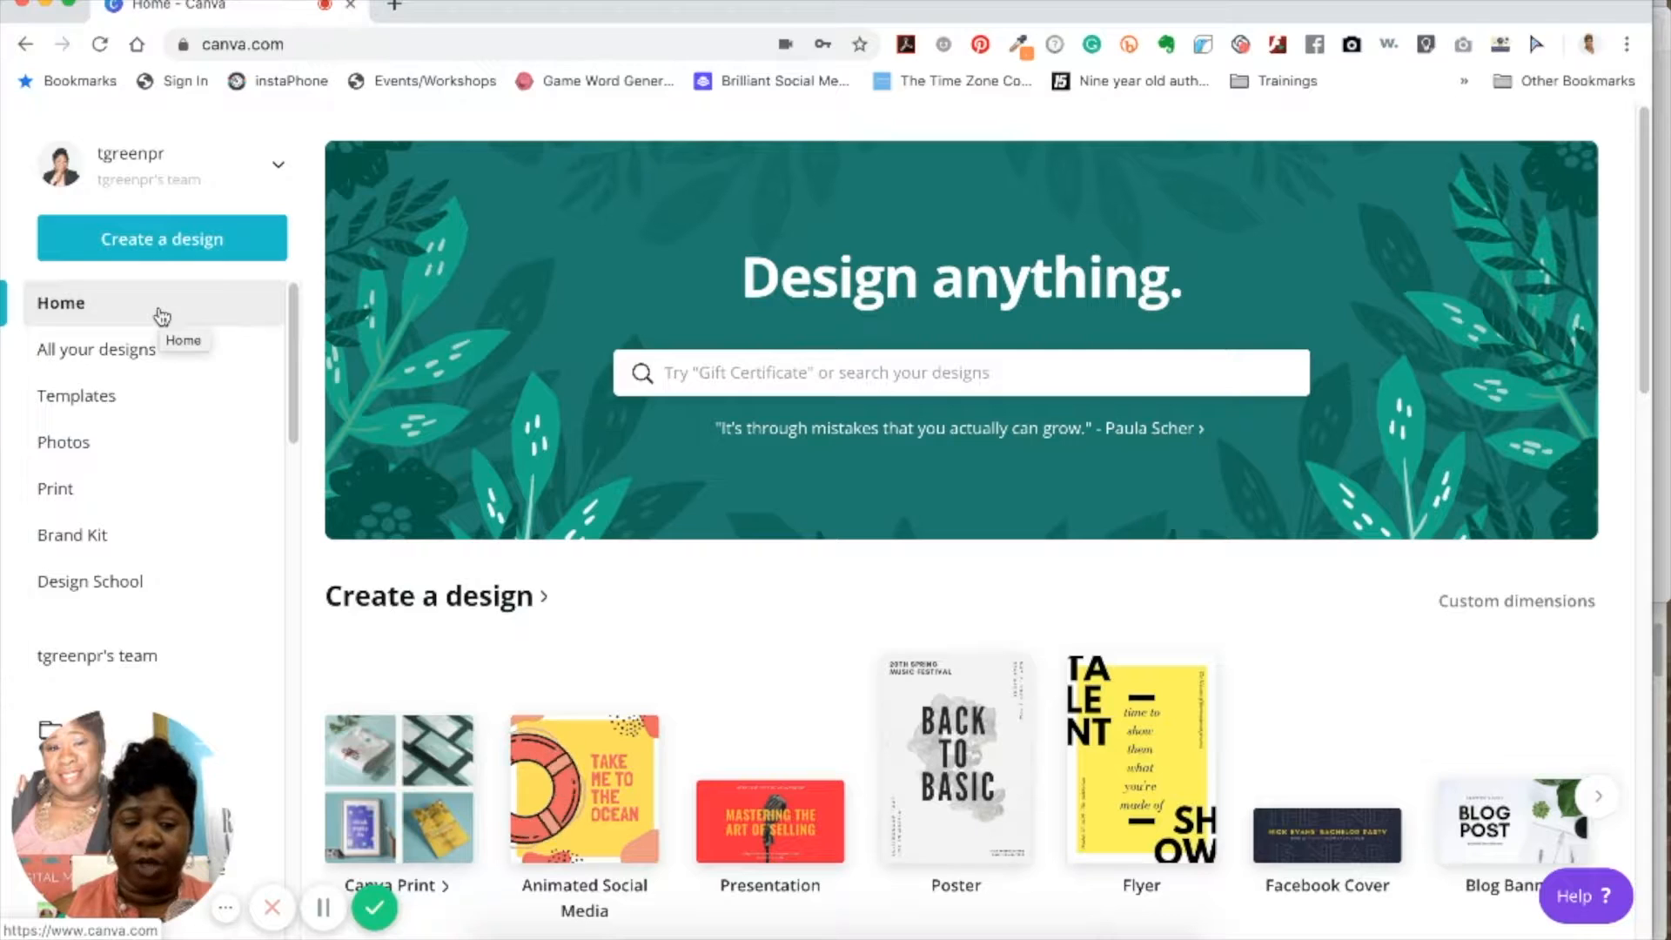
{"action": "mouse_move", "coordinate": [117, 367]}
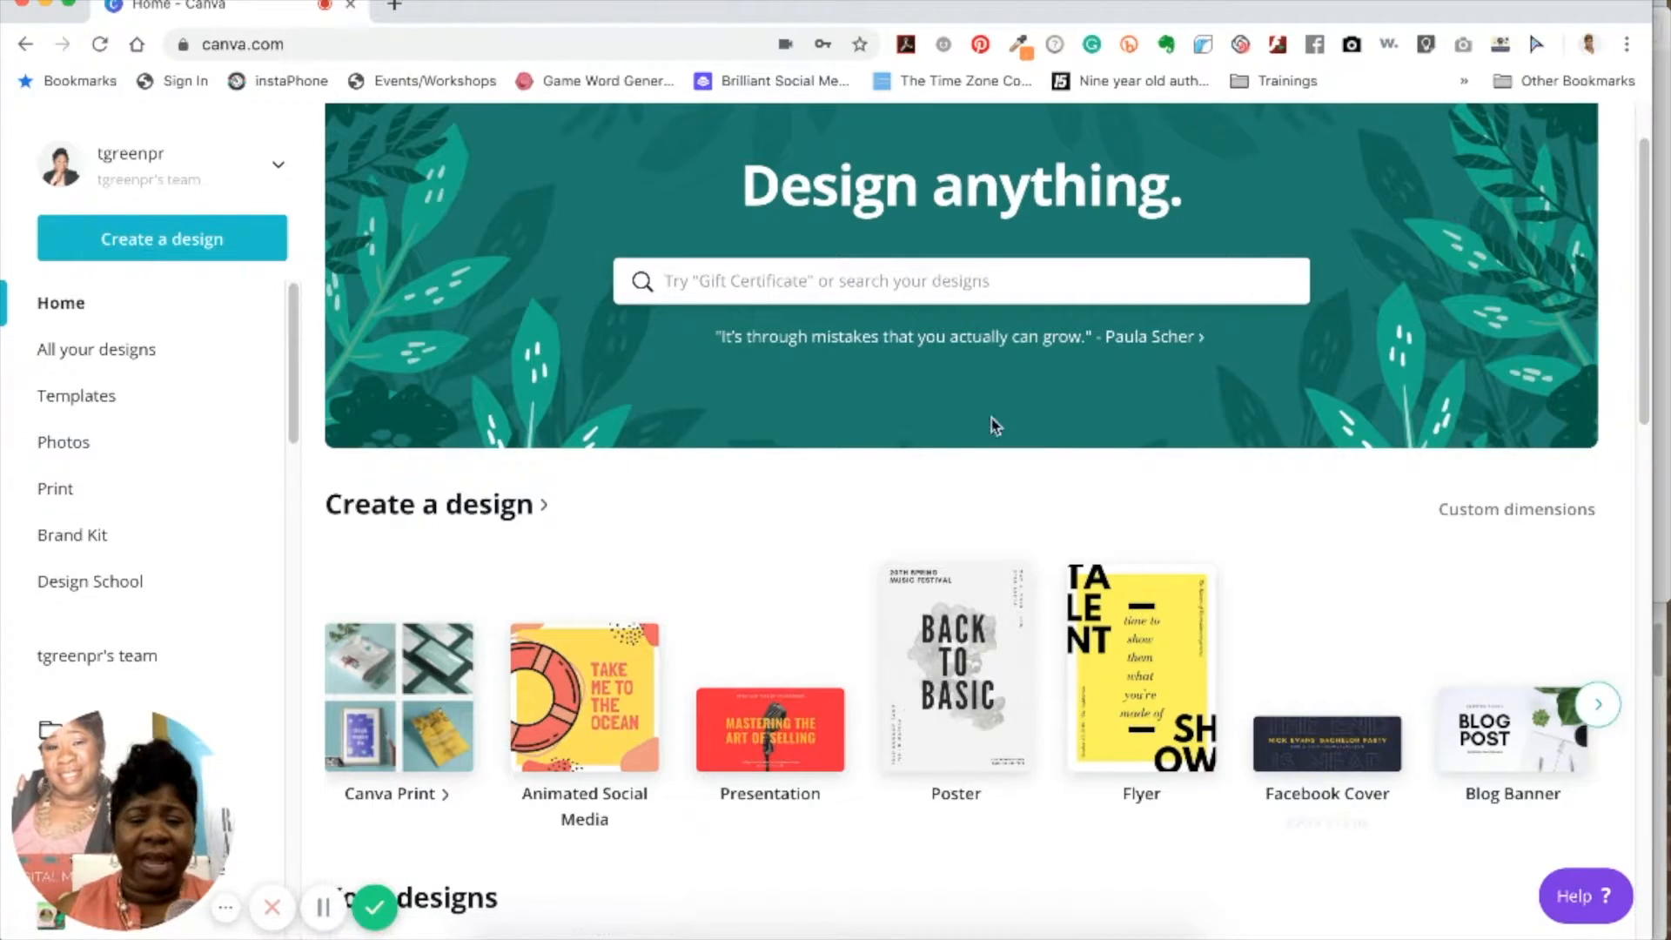
- Land on the signed-in Canva home dashboard with the Design anything search
{"action": "scroll", "scroll_direction": "down", "scroll_amount": 3}
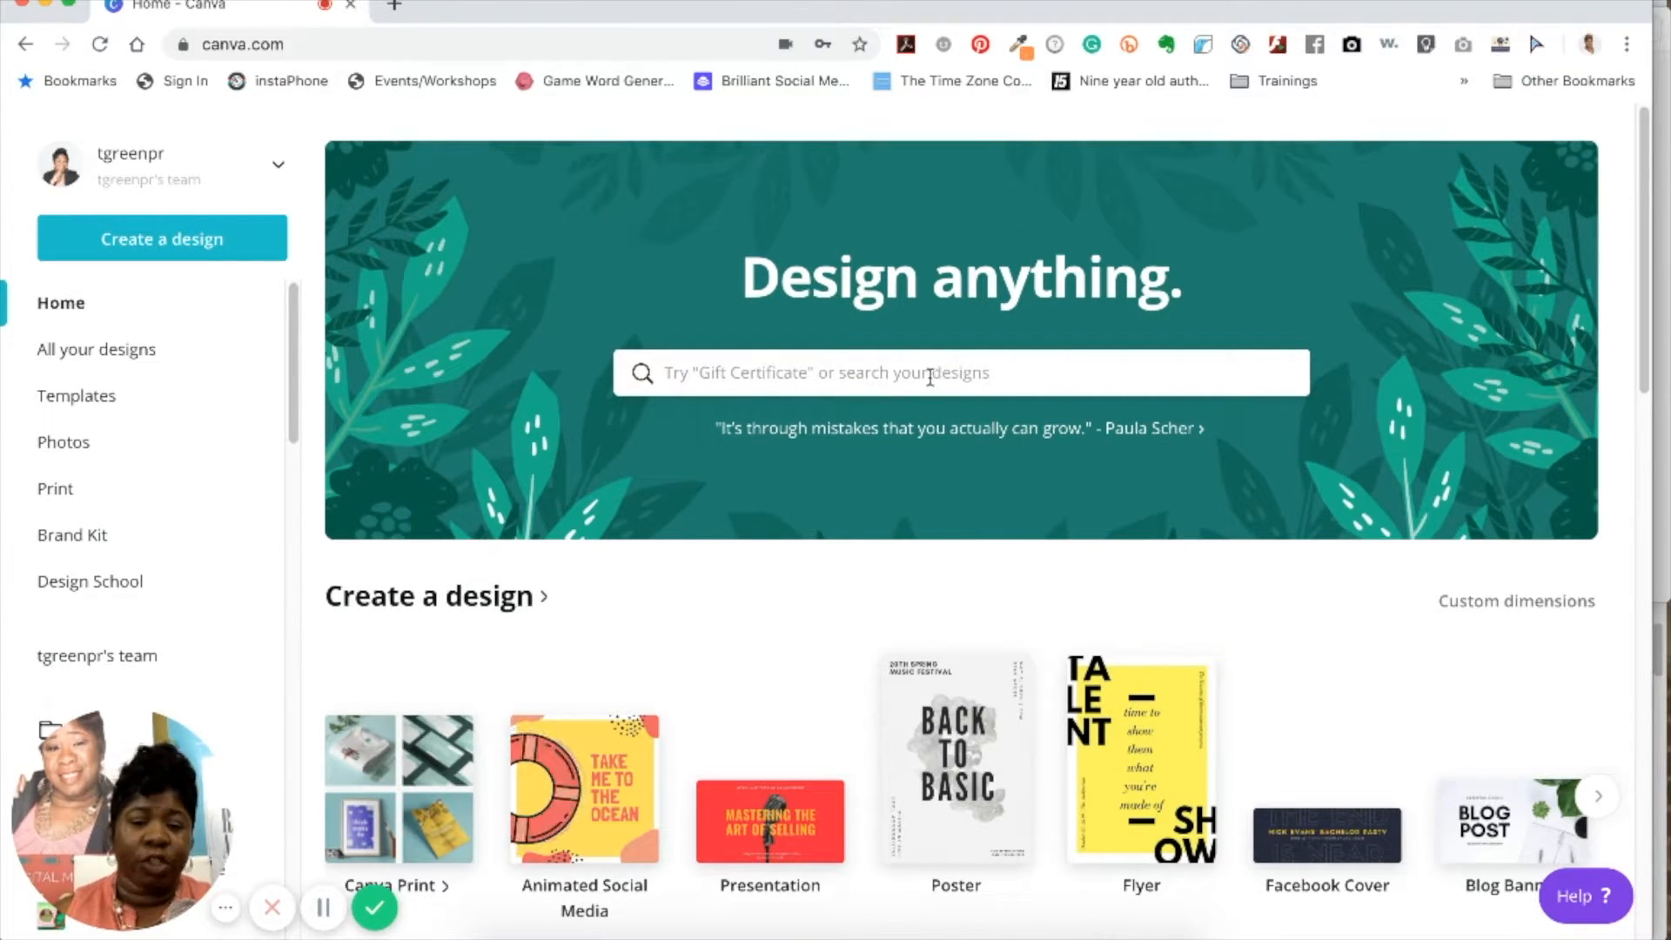
{"action": "left_click", "coordinate": [928, 373]}
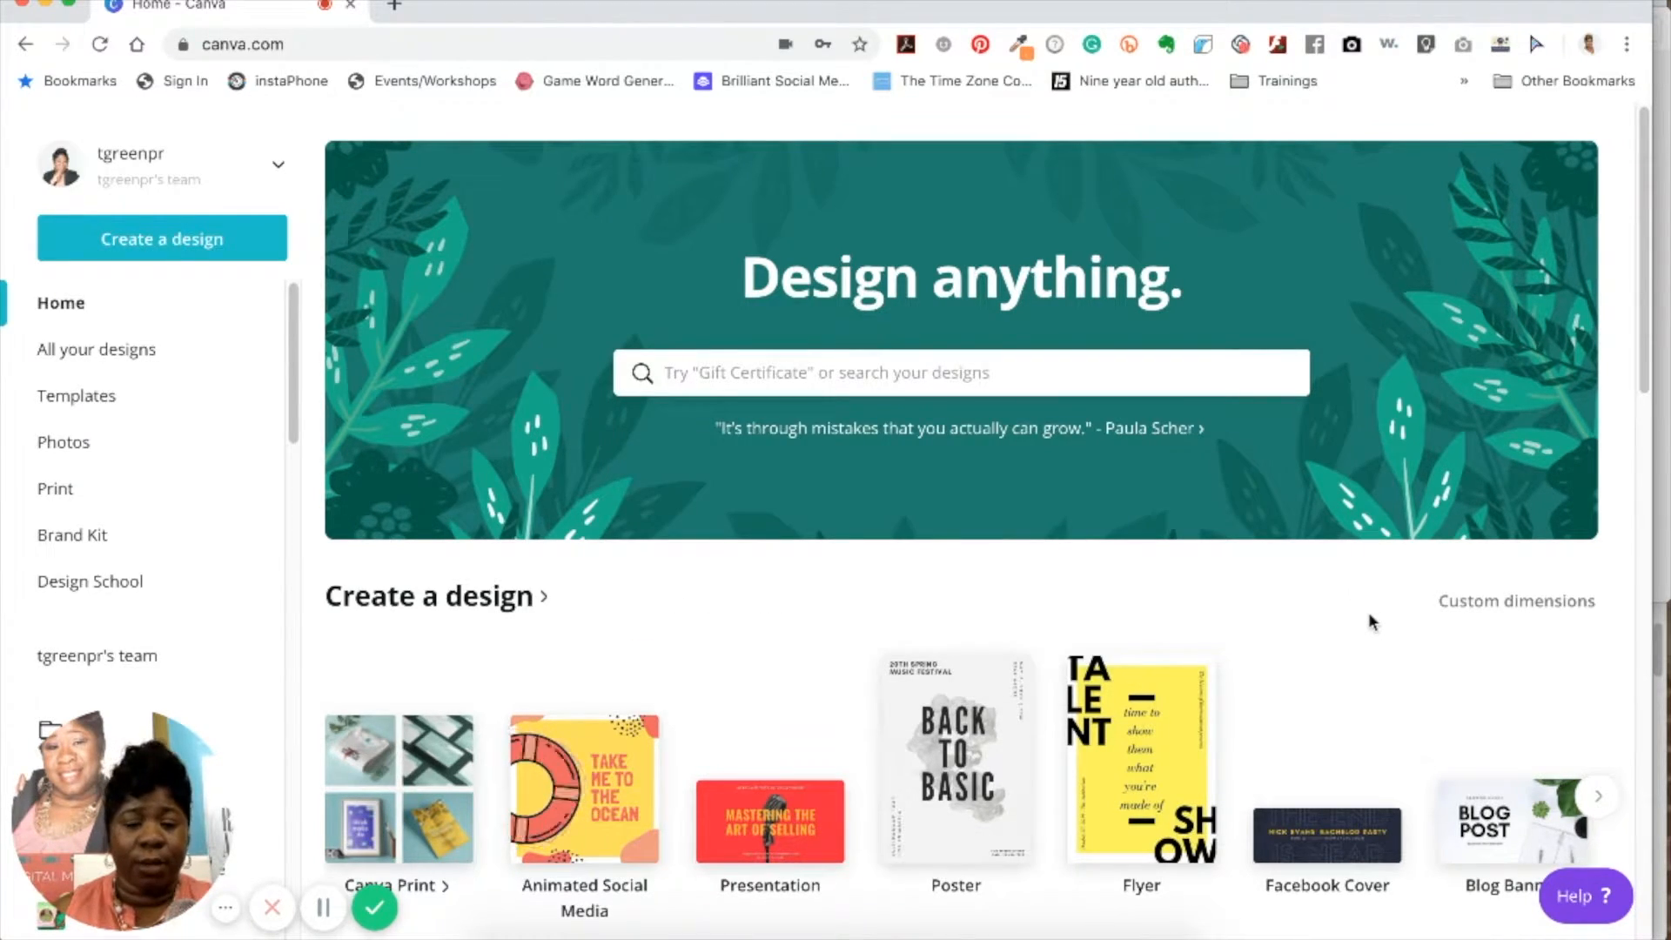
{"action": "mouse_move", "coordinate": [483, 623]}
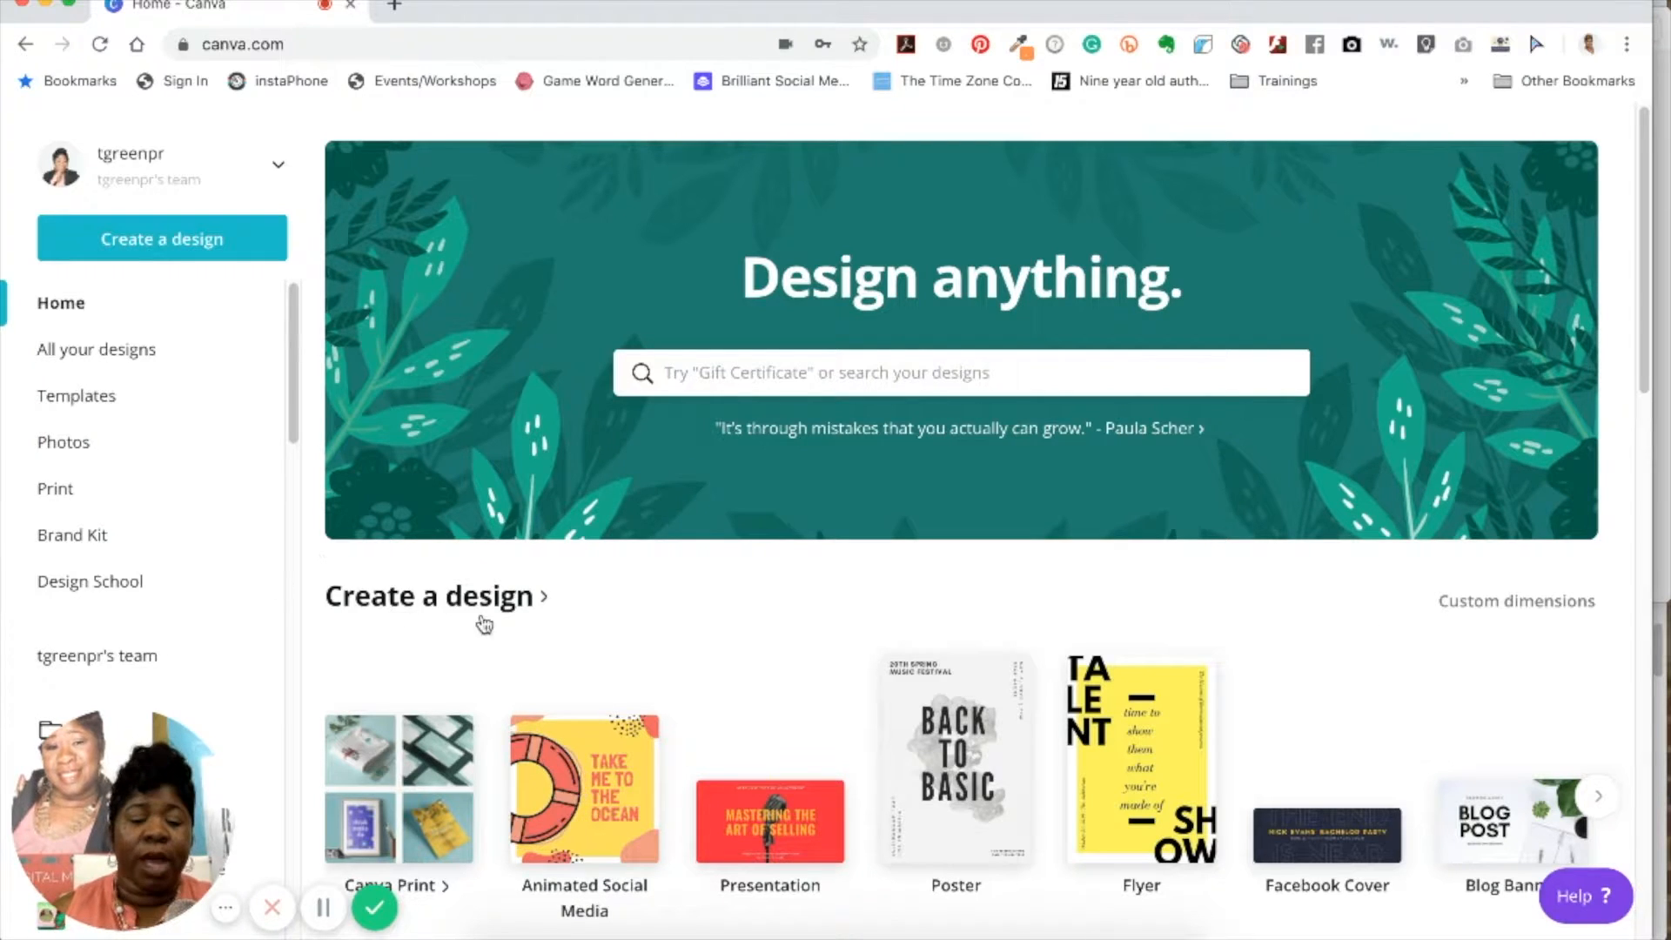
{"action": "mouse_move", "coordinate": [621, 606]}
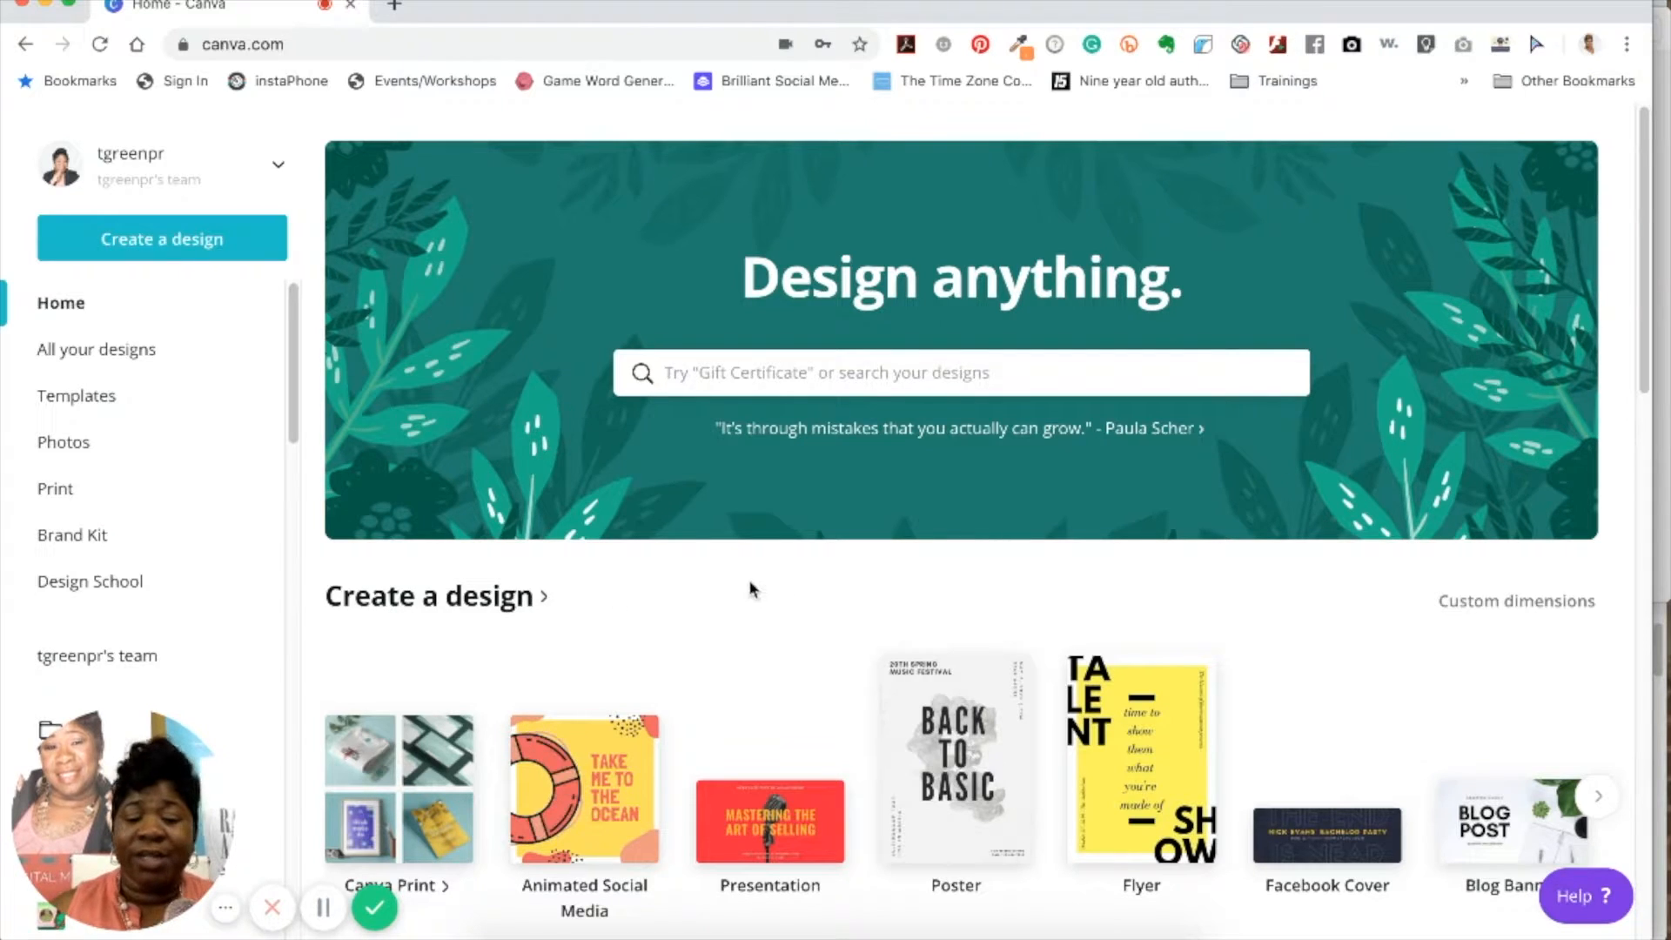
{"action": "mouse_move", "coordinate": [763, 576]}
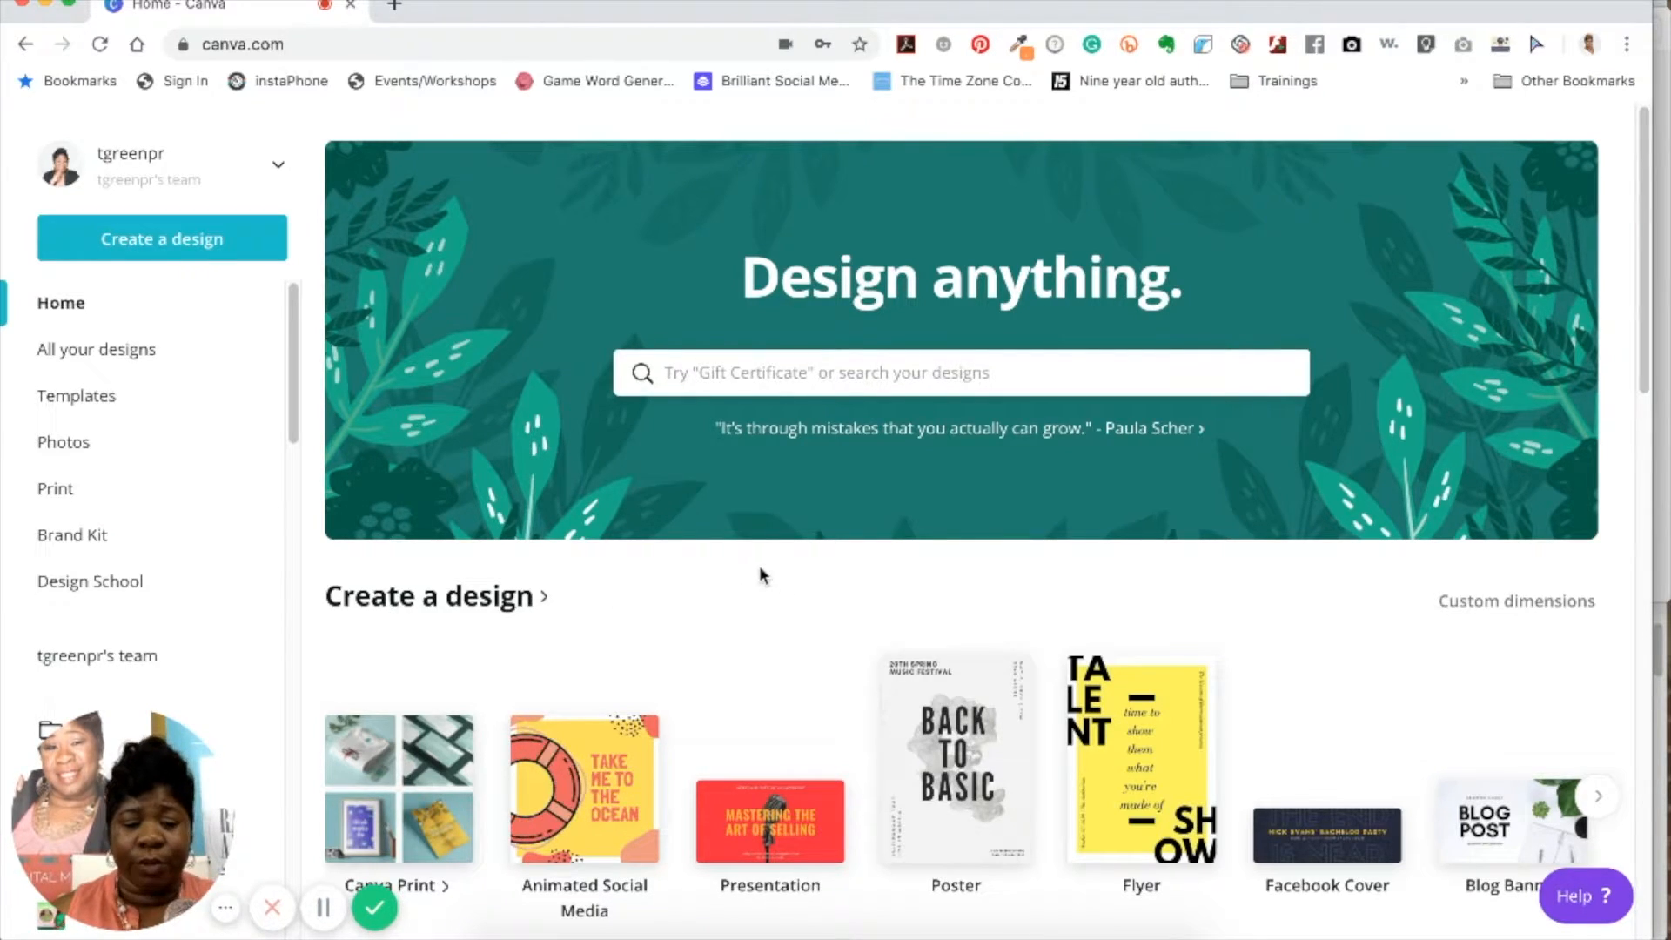
- Scroll the home page past Create a design down to the Your designs section
{"action": "scroll", "scroll_direction": "down", "scroll_amount": 3}
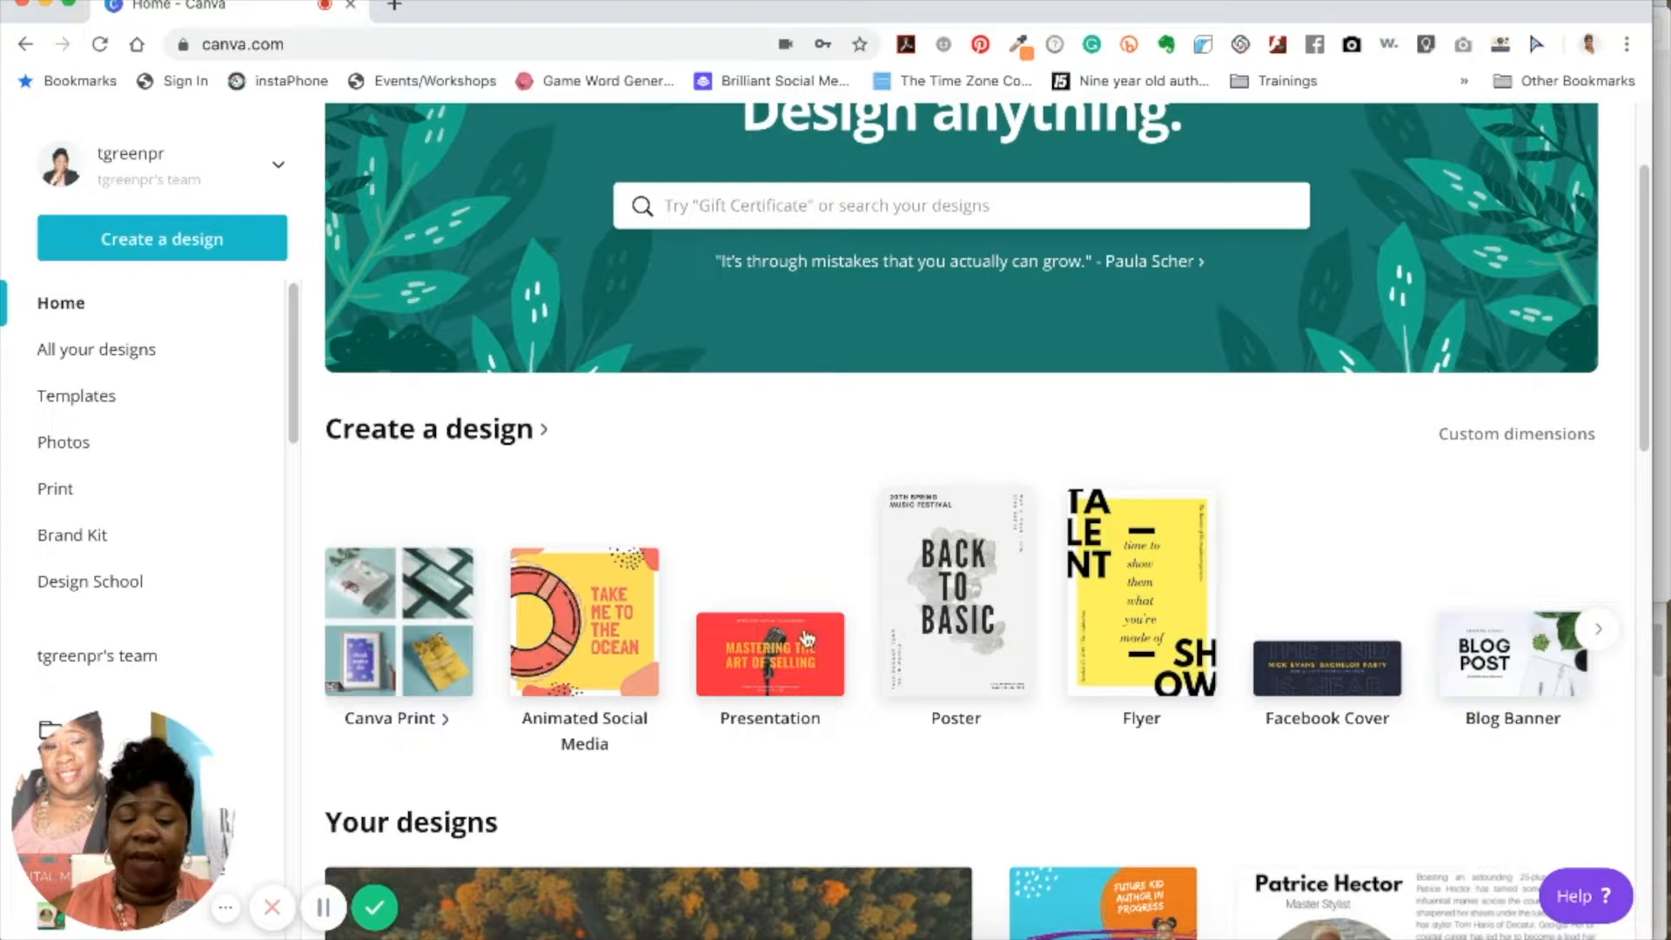
{"action": "mouse_move", "coordinate": [1327, 658]}
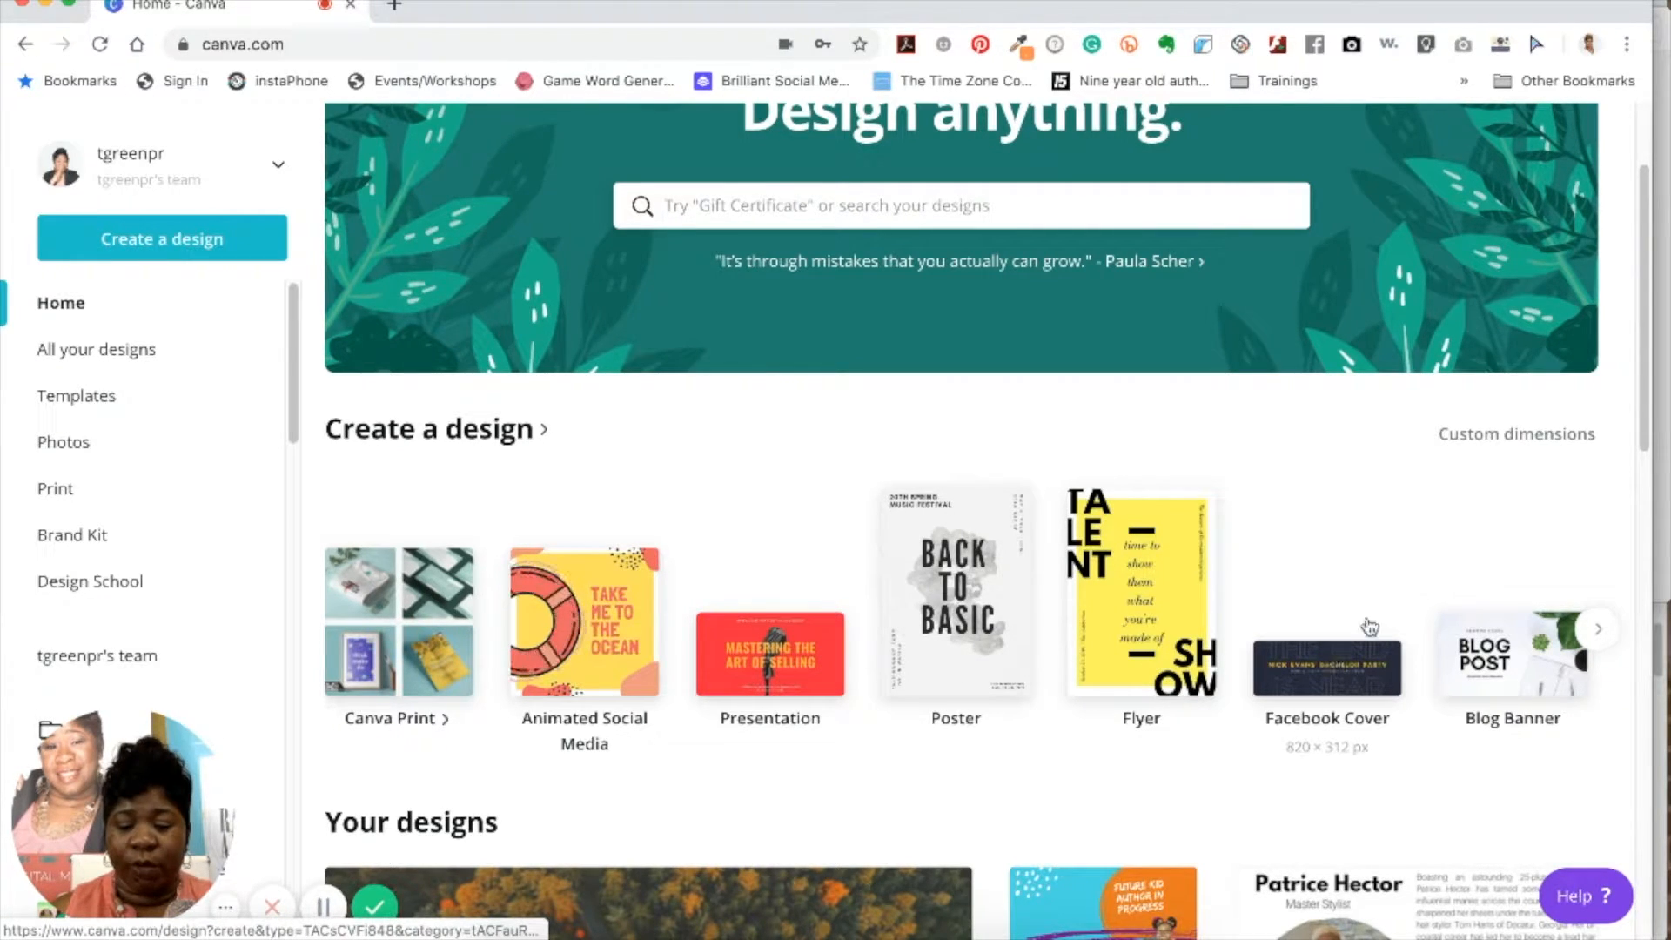
{"action": "scroll", "scroll_direction": "down", "scroll_amount": 3}
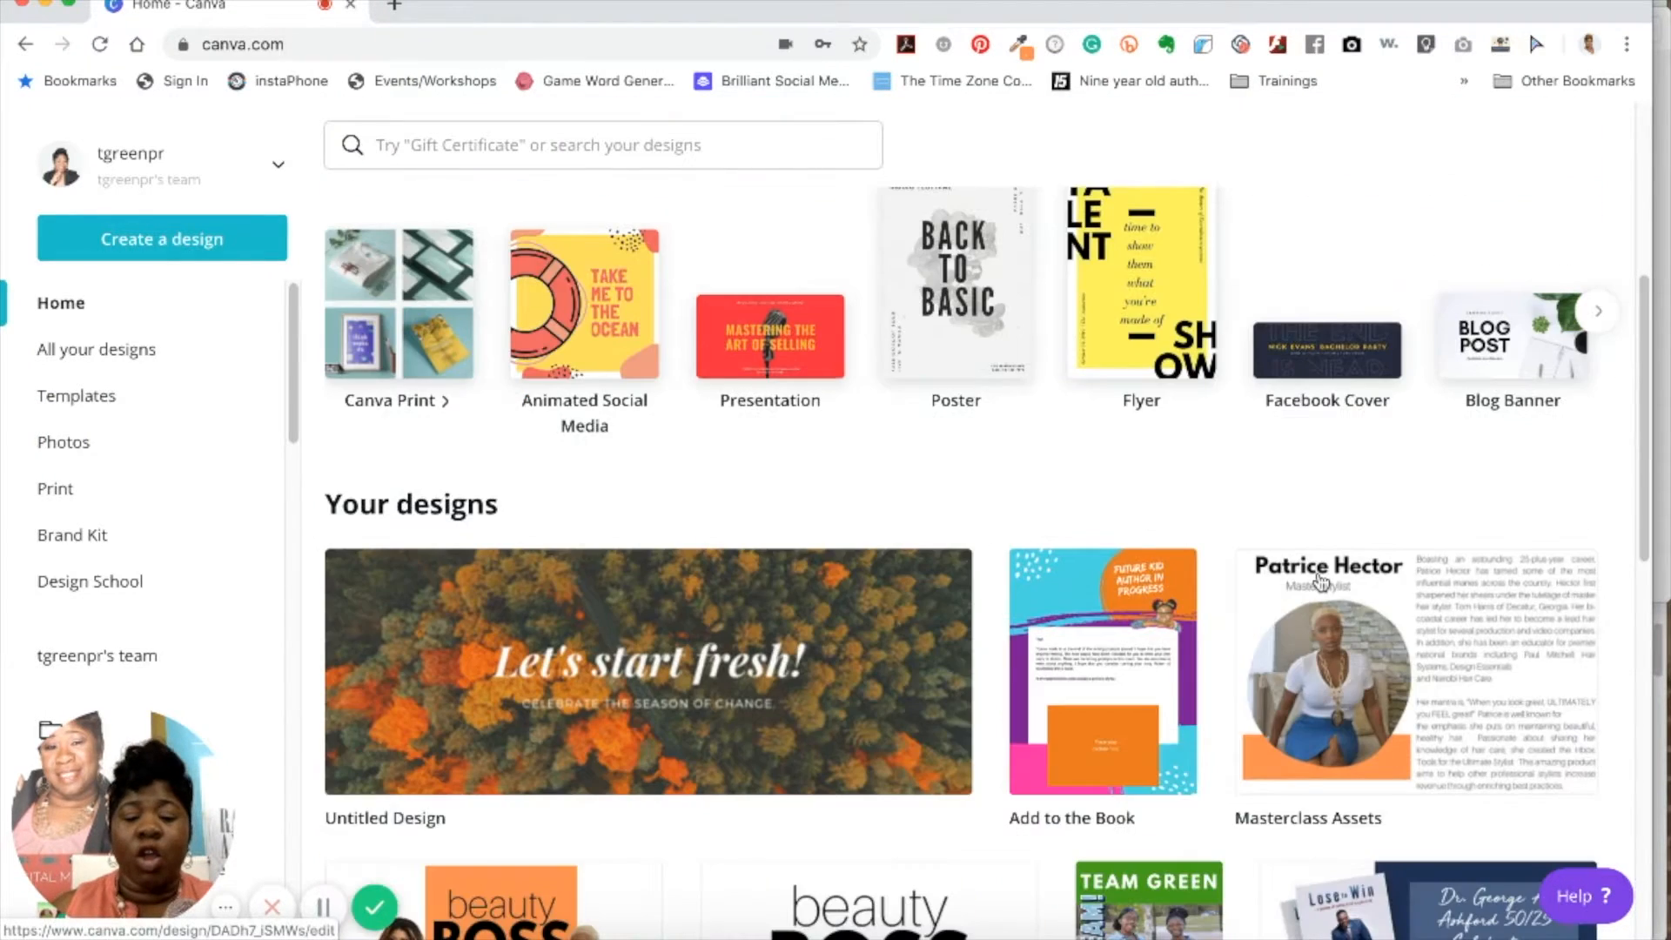
{"action": "scroll", "scroll_direction": "down", "scroll_amount": 3}
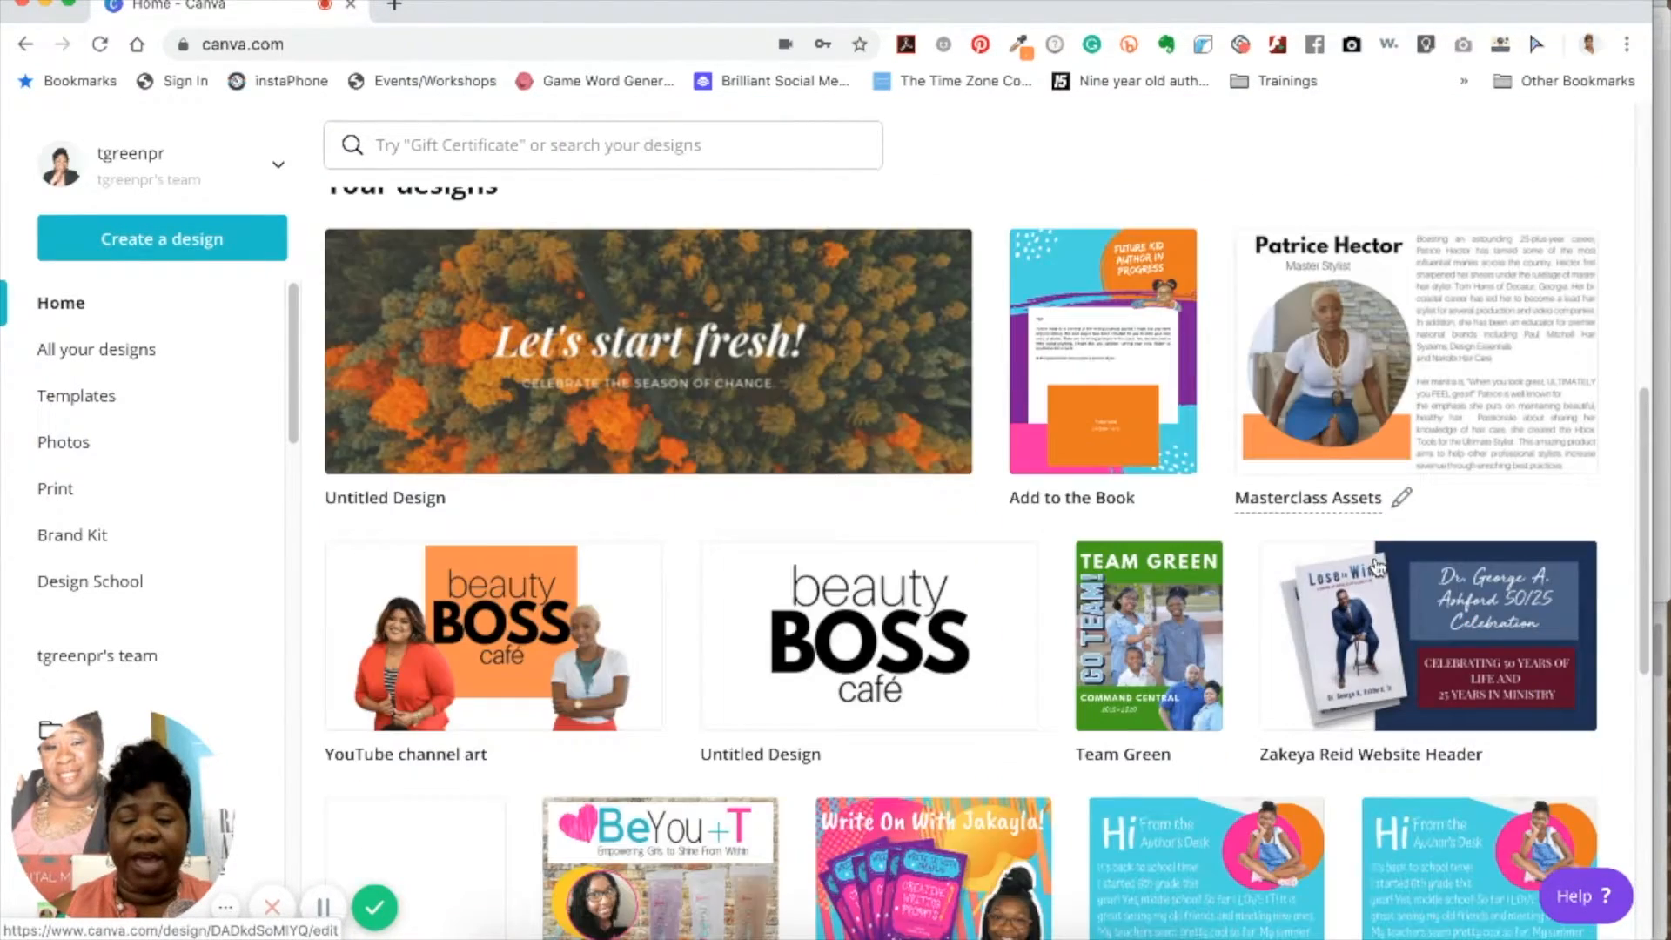
{"action": "scroll", "scroll_direction": "down", "scroll_amount": 3}
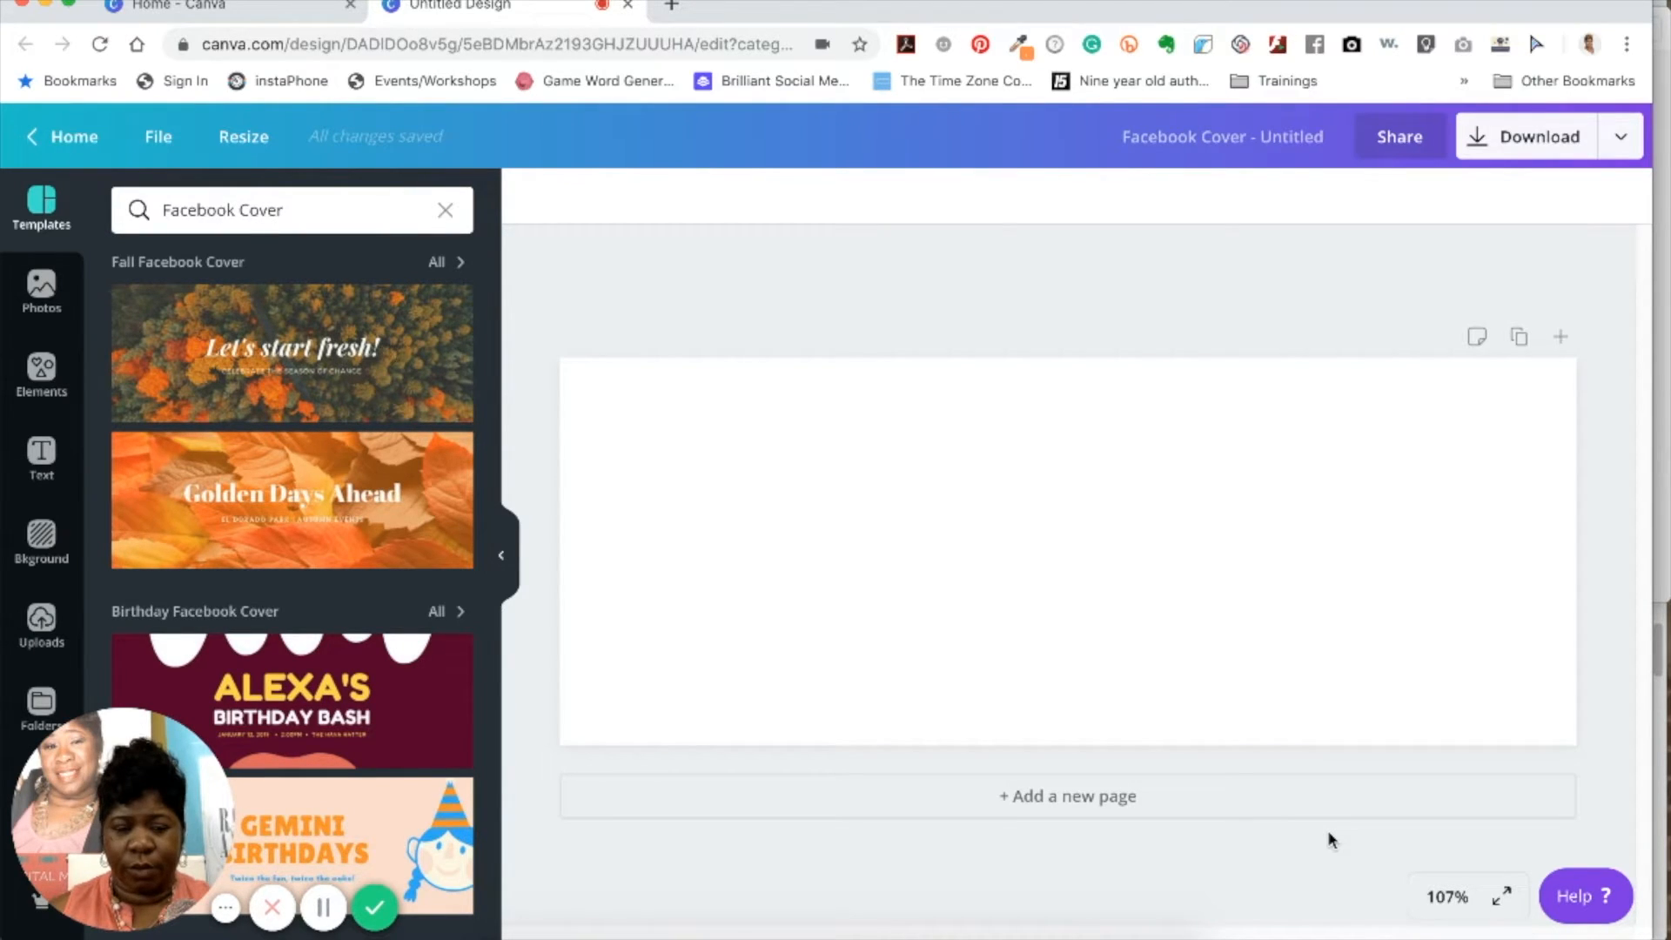
{"action": "mouse_move", "coordinate": [1011, 700]}
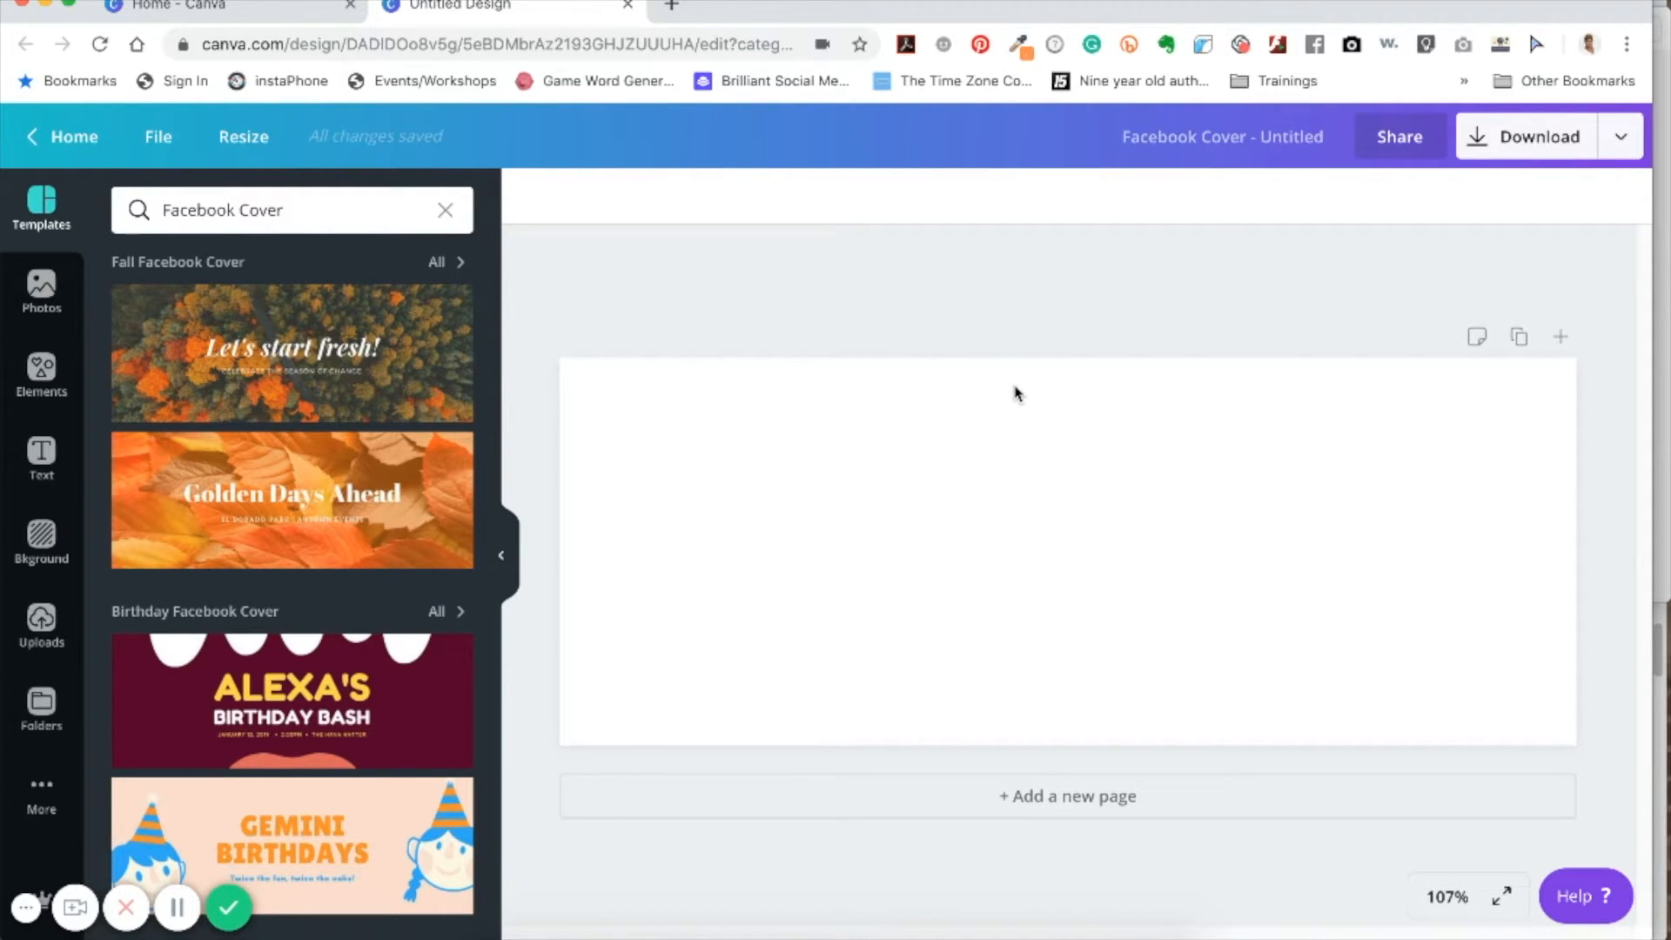
{"action": "mouse_move", "coordinate": [722, 369]}
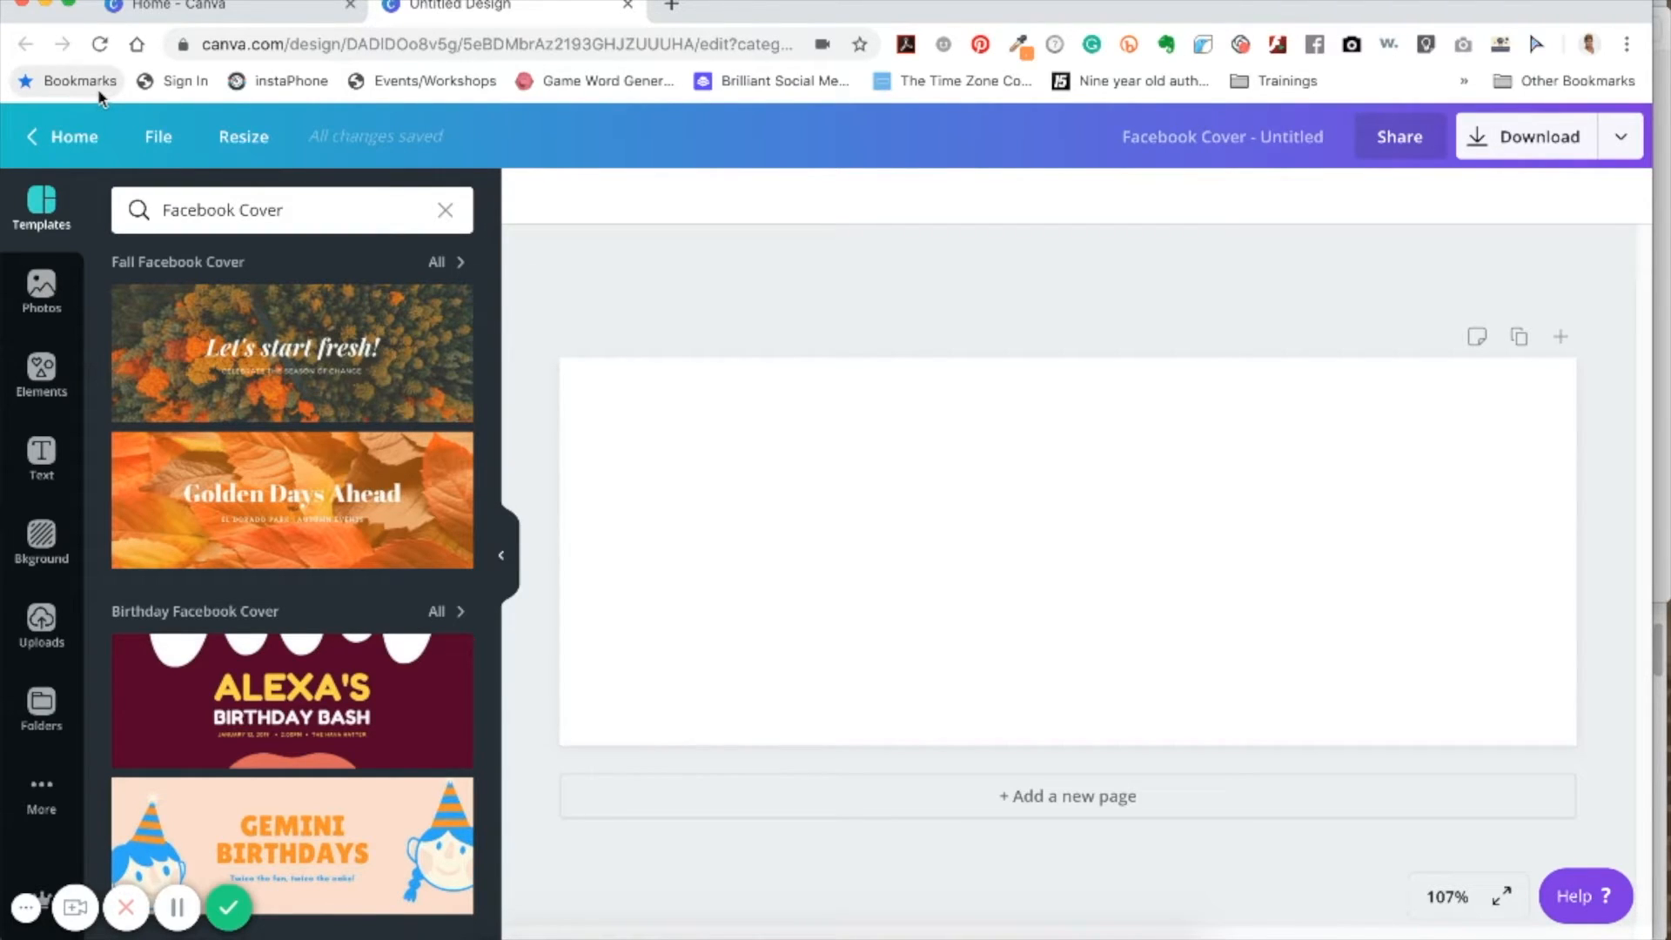
{"action": "mouse_move", "coordinate": [67, 80]}
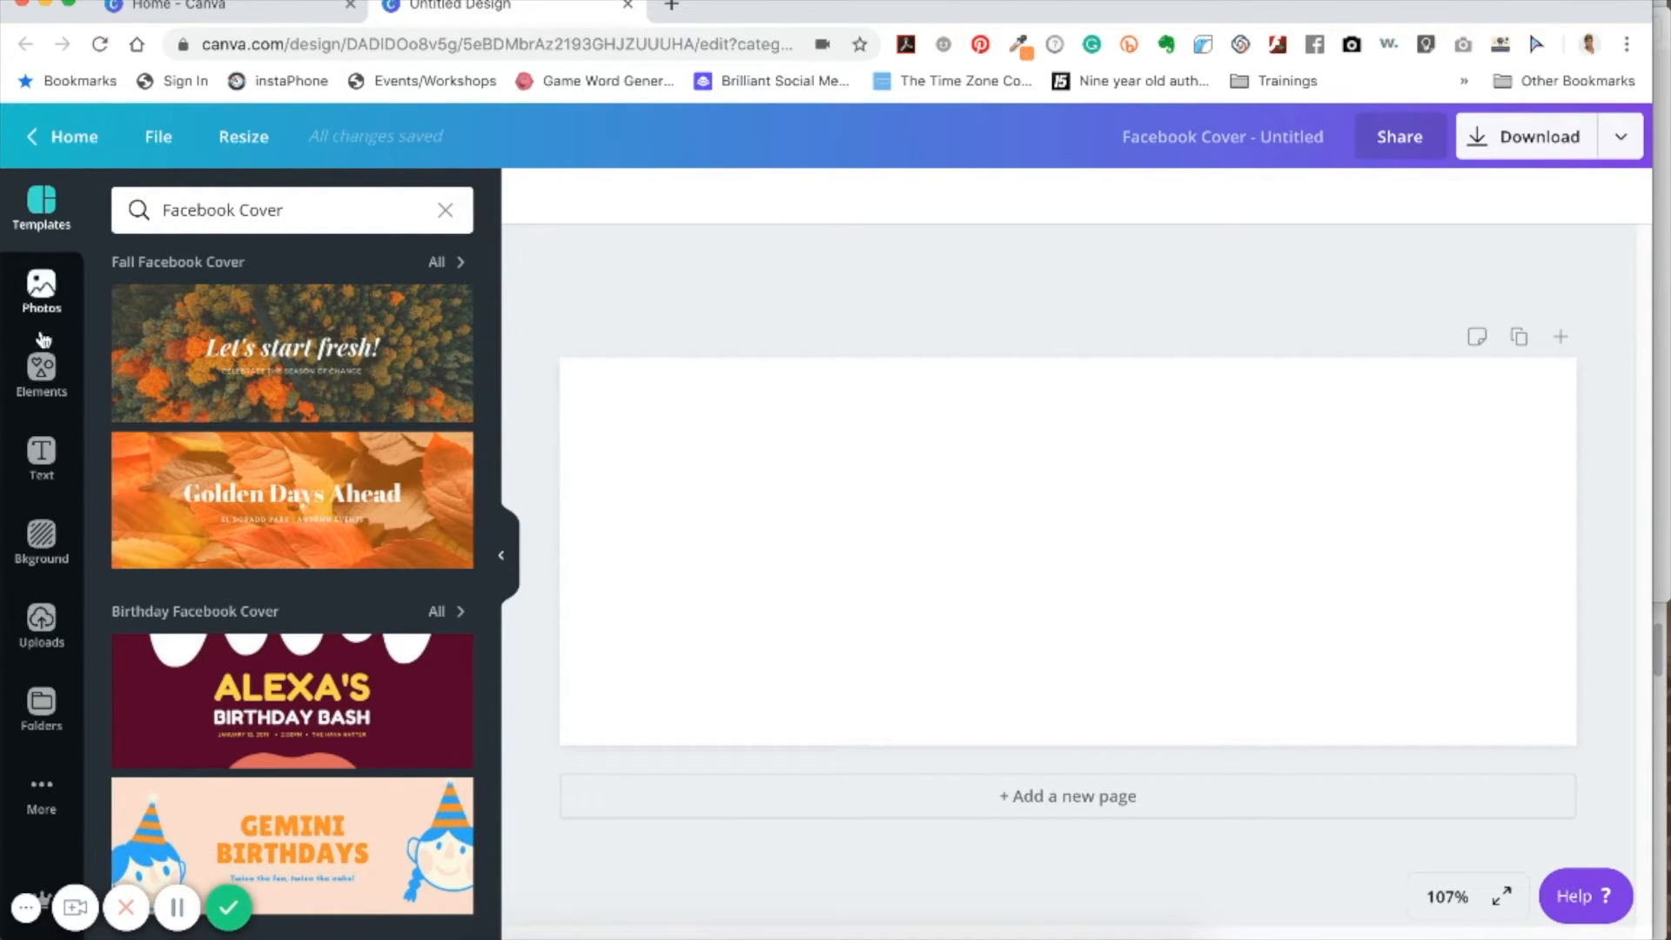
{"action": "mouse_move", "coordinate": [68, 245]}
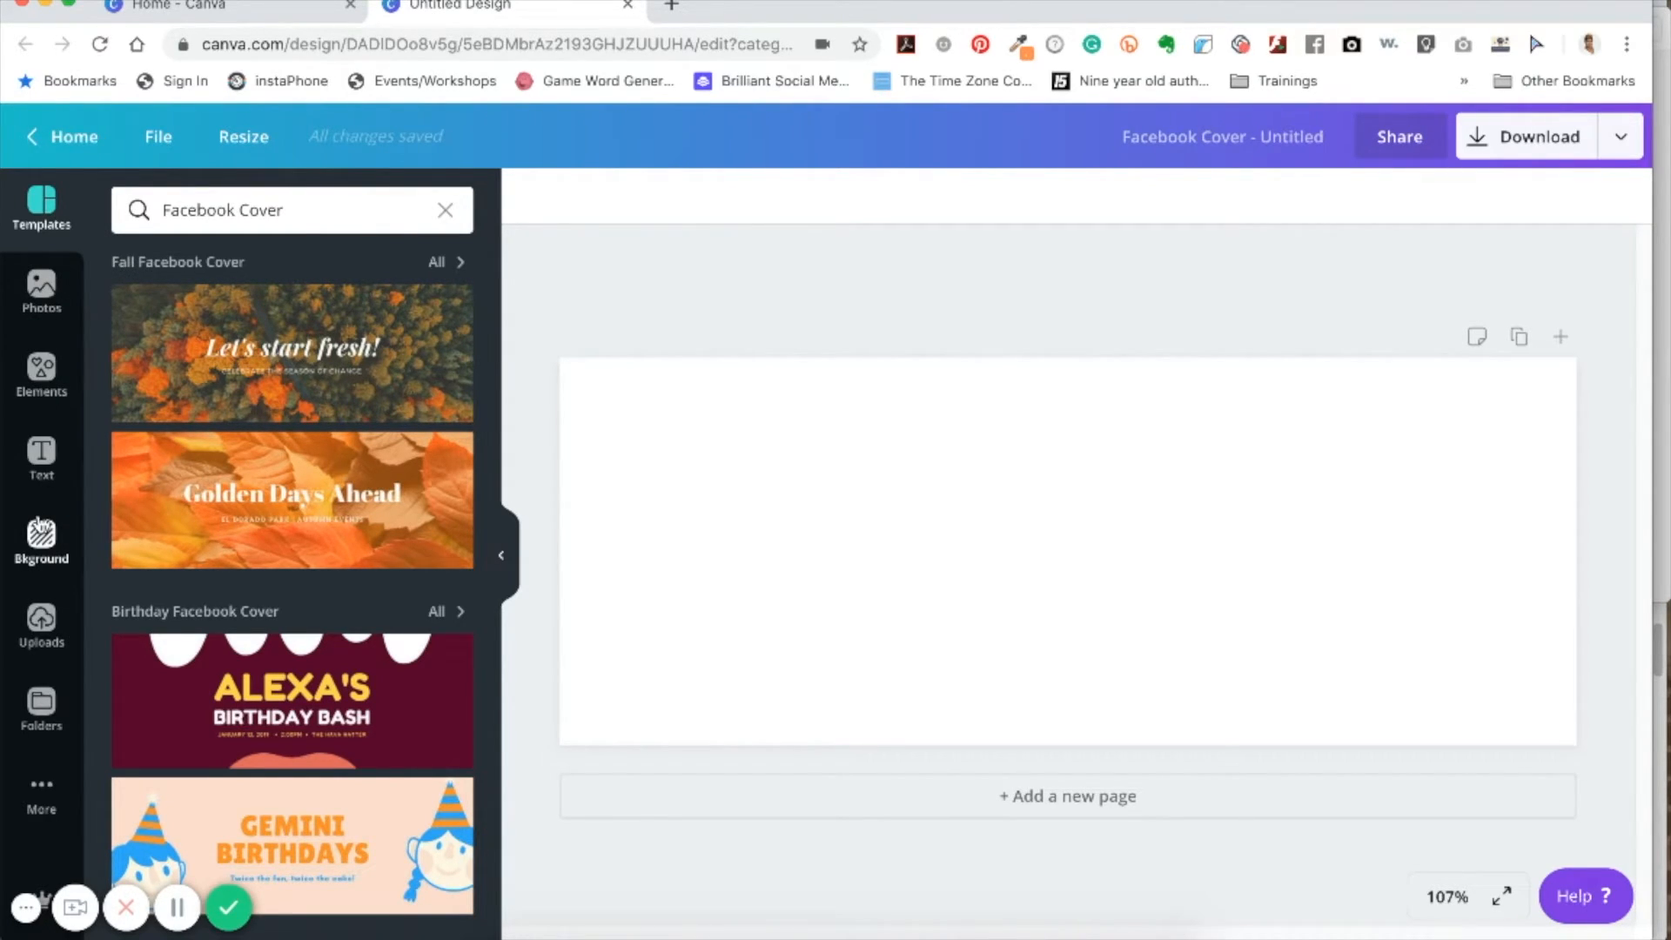
{"action": "mouse_move", "coordinate": [40, 538]}
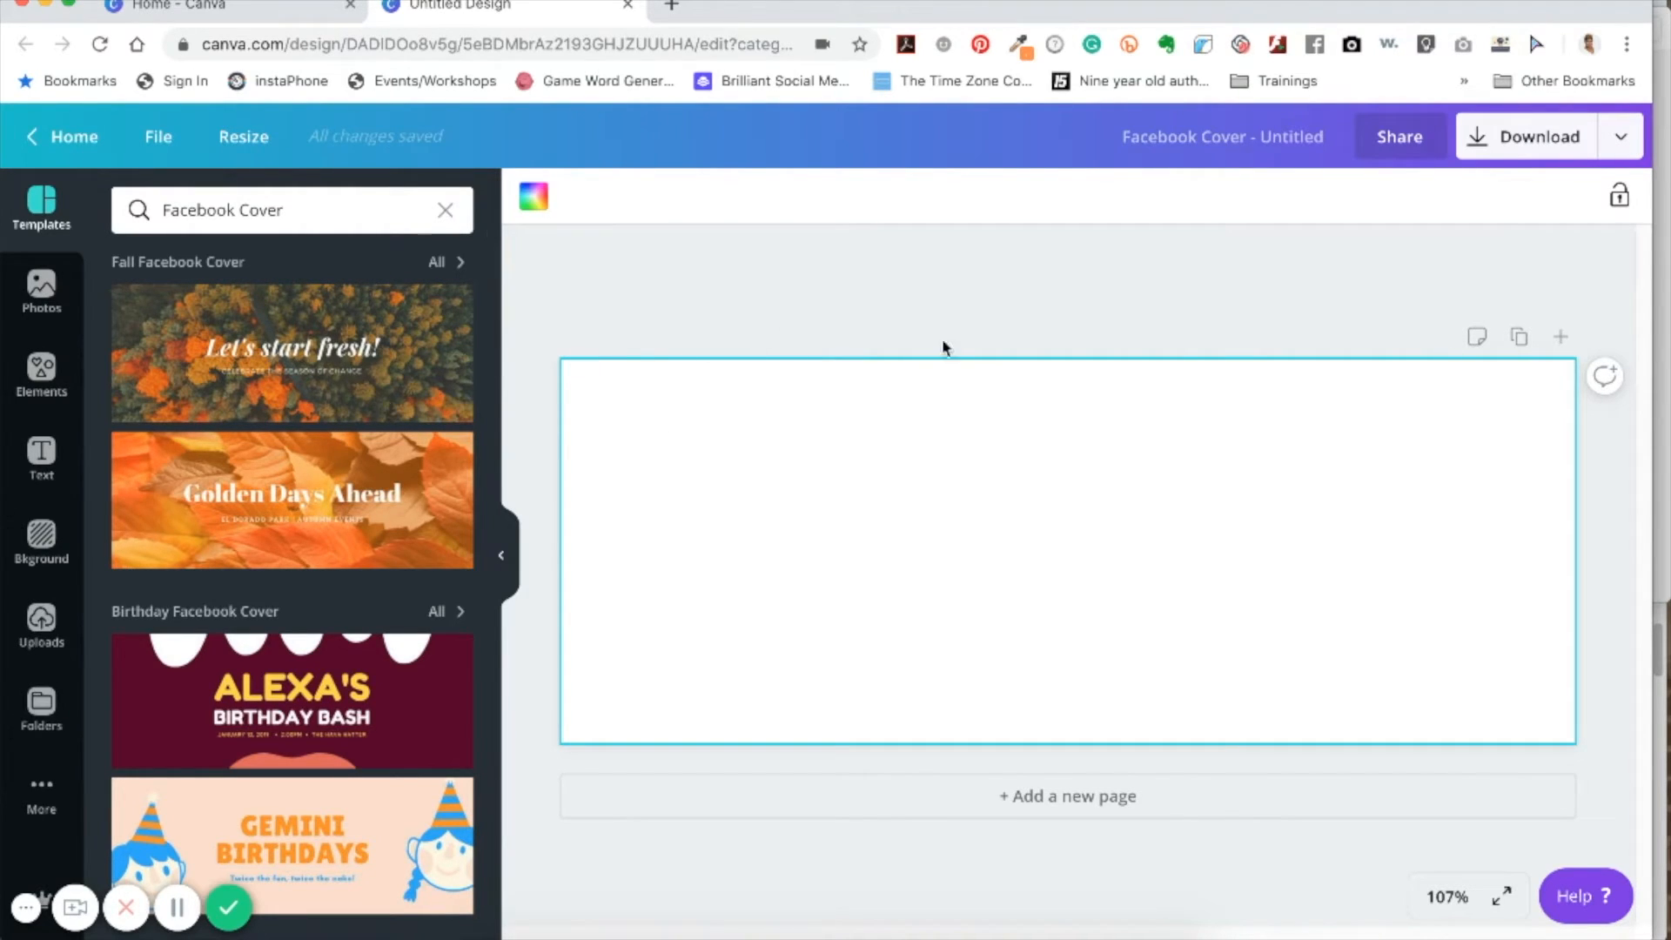
{"action": "mouse_move", "coordinate": [1022, 310]}
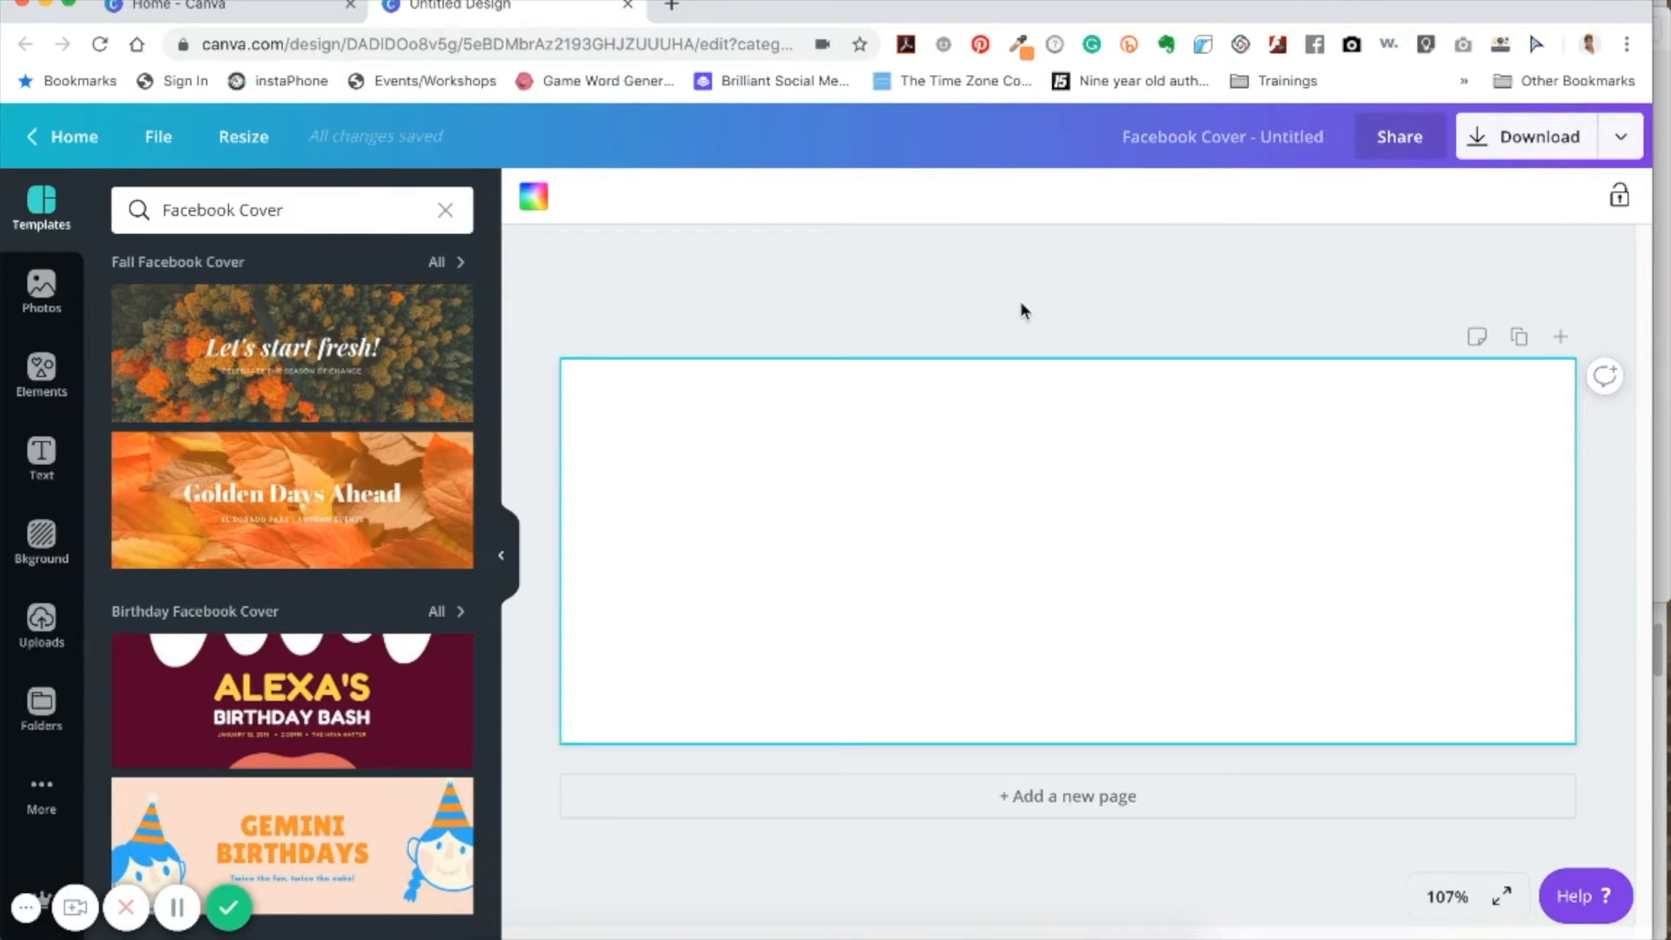
{"action": "mouse_move", "coordinate": [884, 454]}
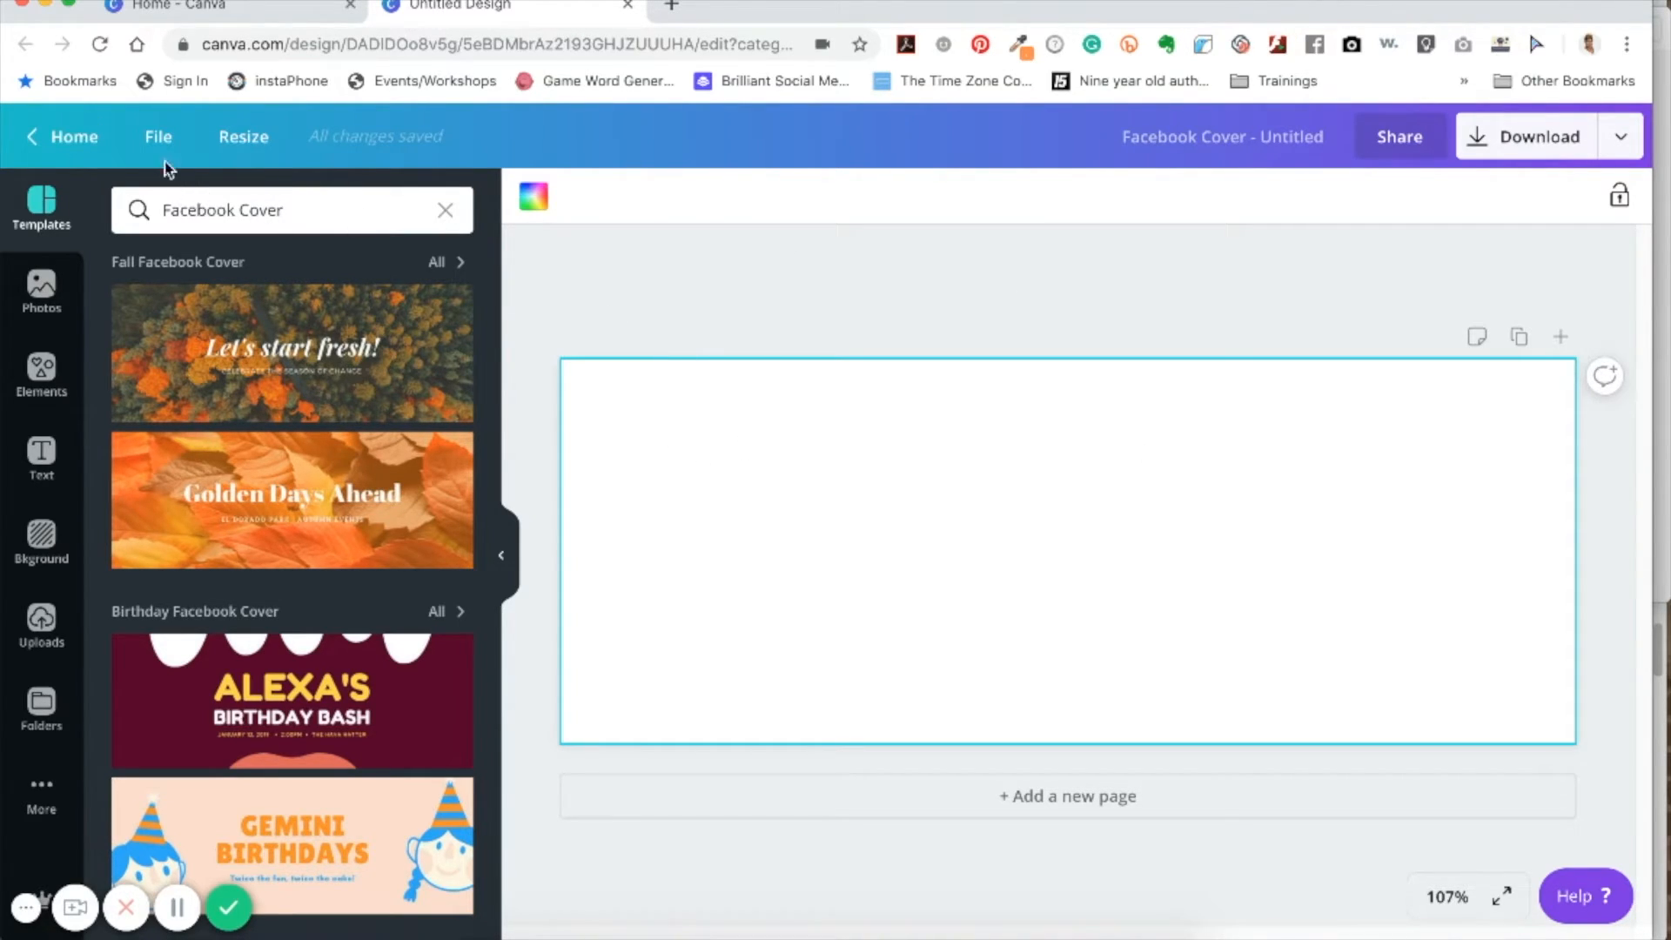
{"action": "left_click", "coordinate": [158, 136]}
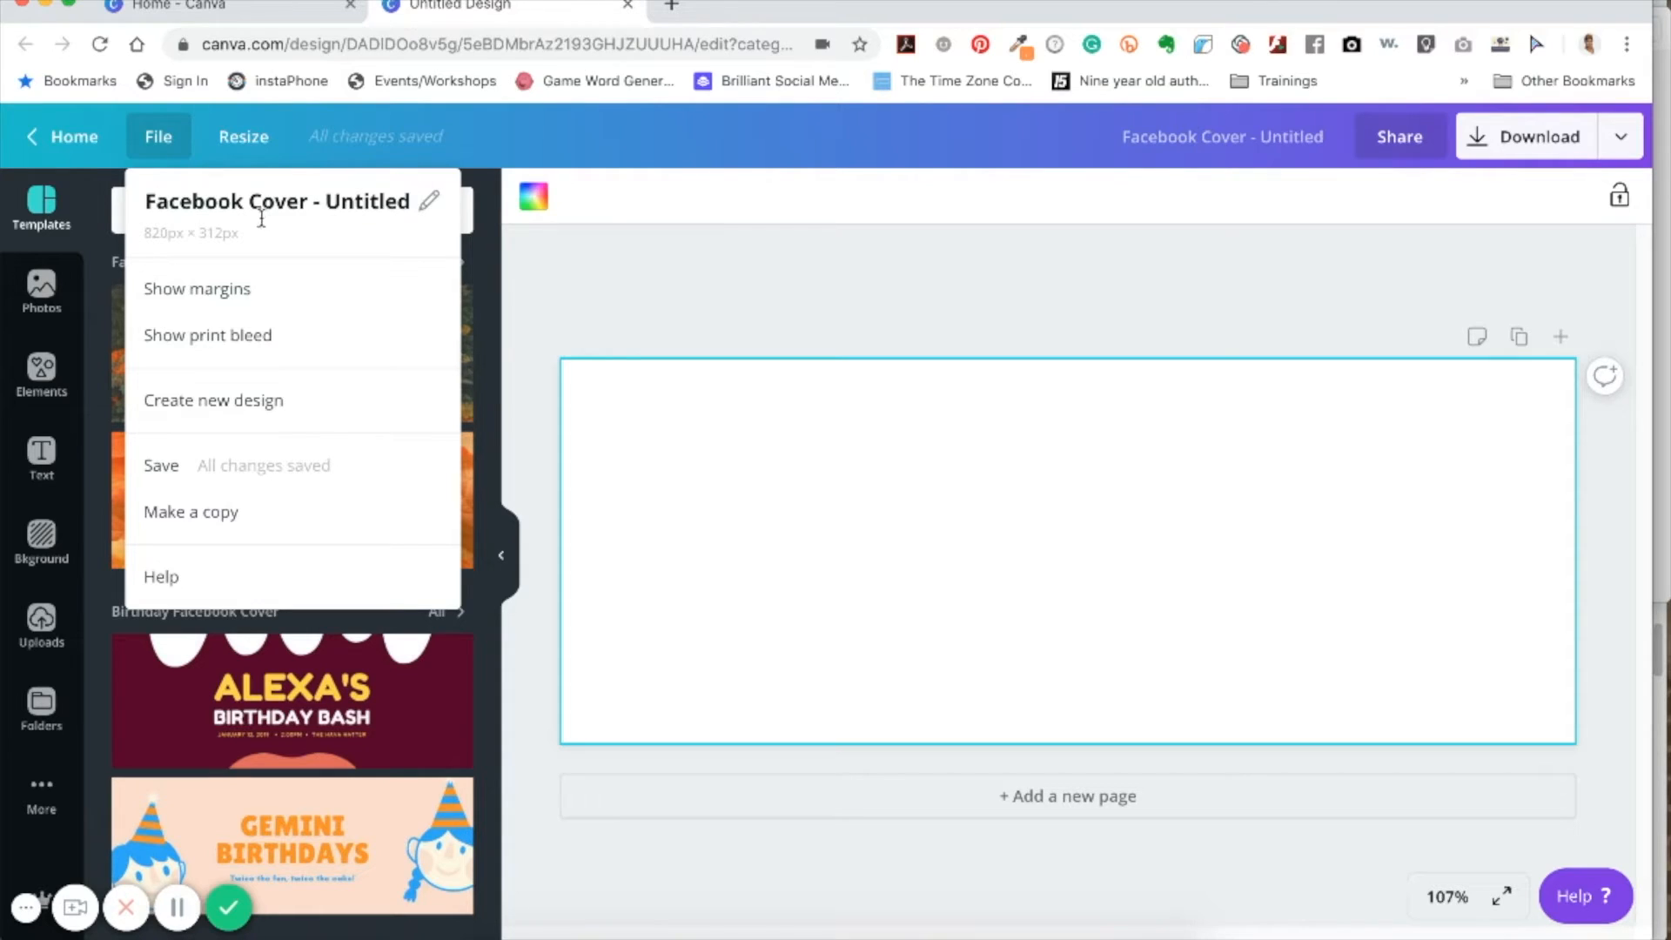
{"action": "mouse_move", "coordinate": [197, 289]}
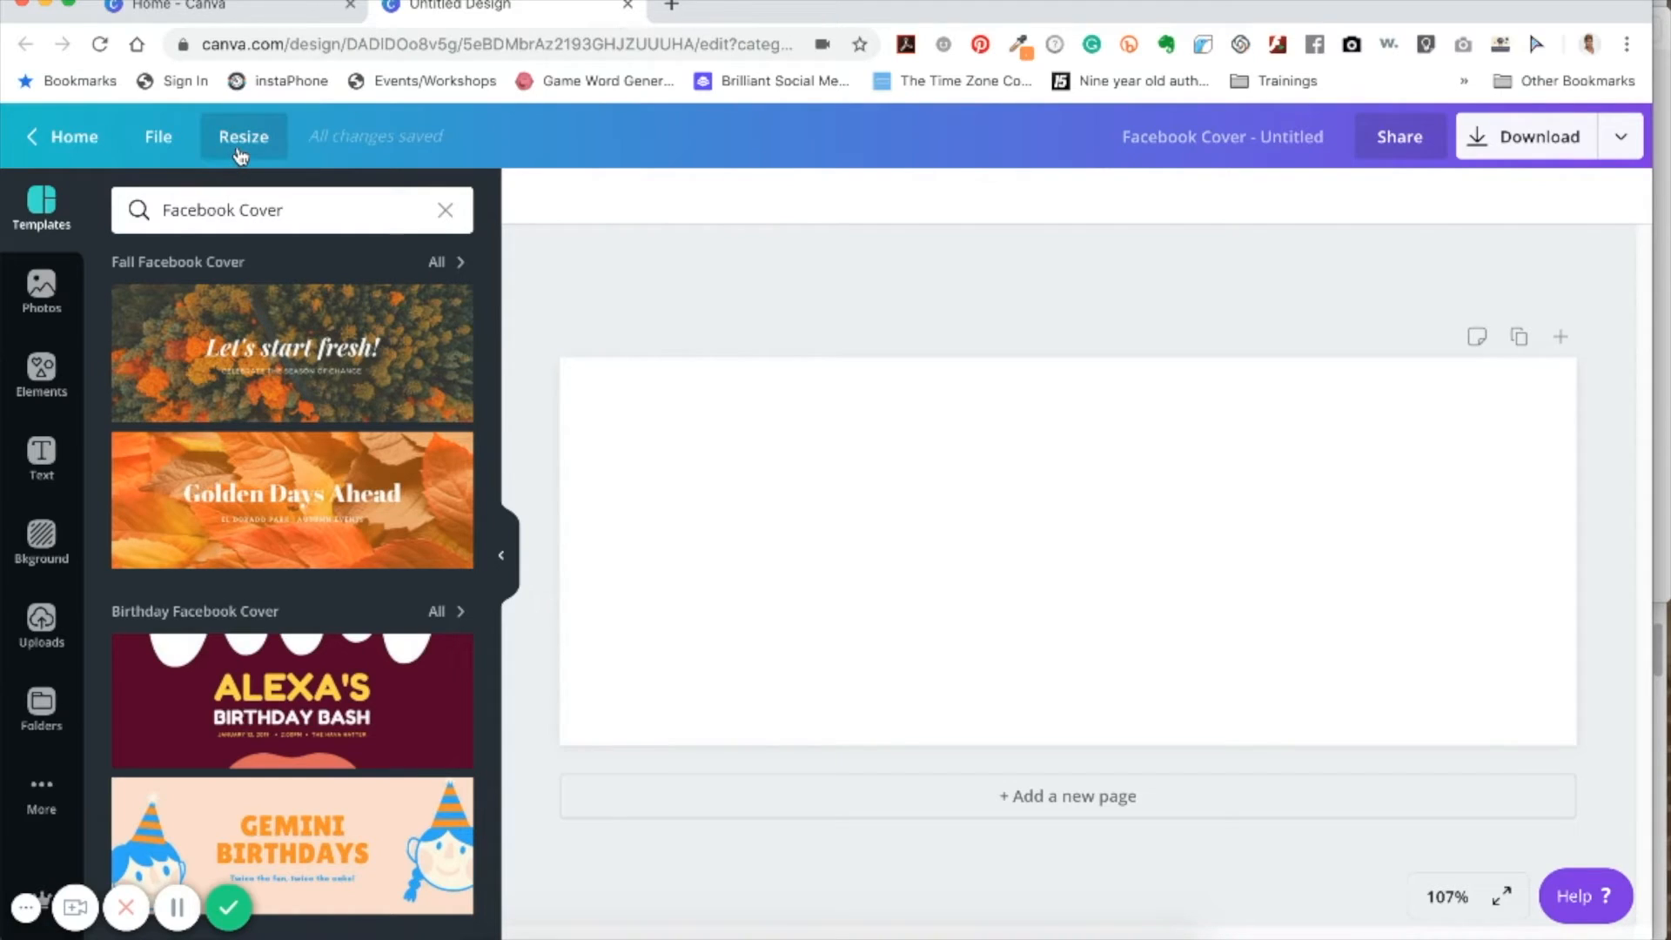
{"action": "left_click", "coordinate": [242, 136]}
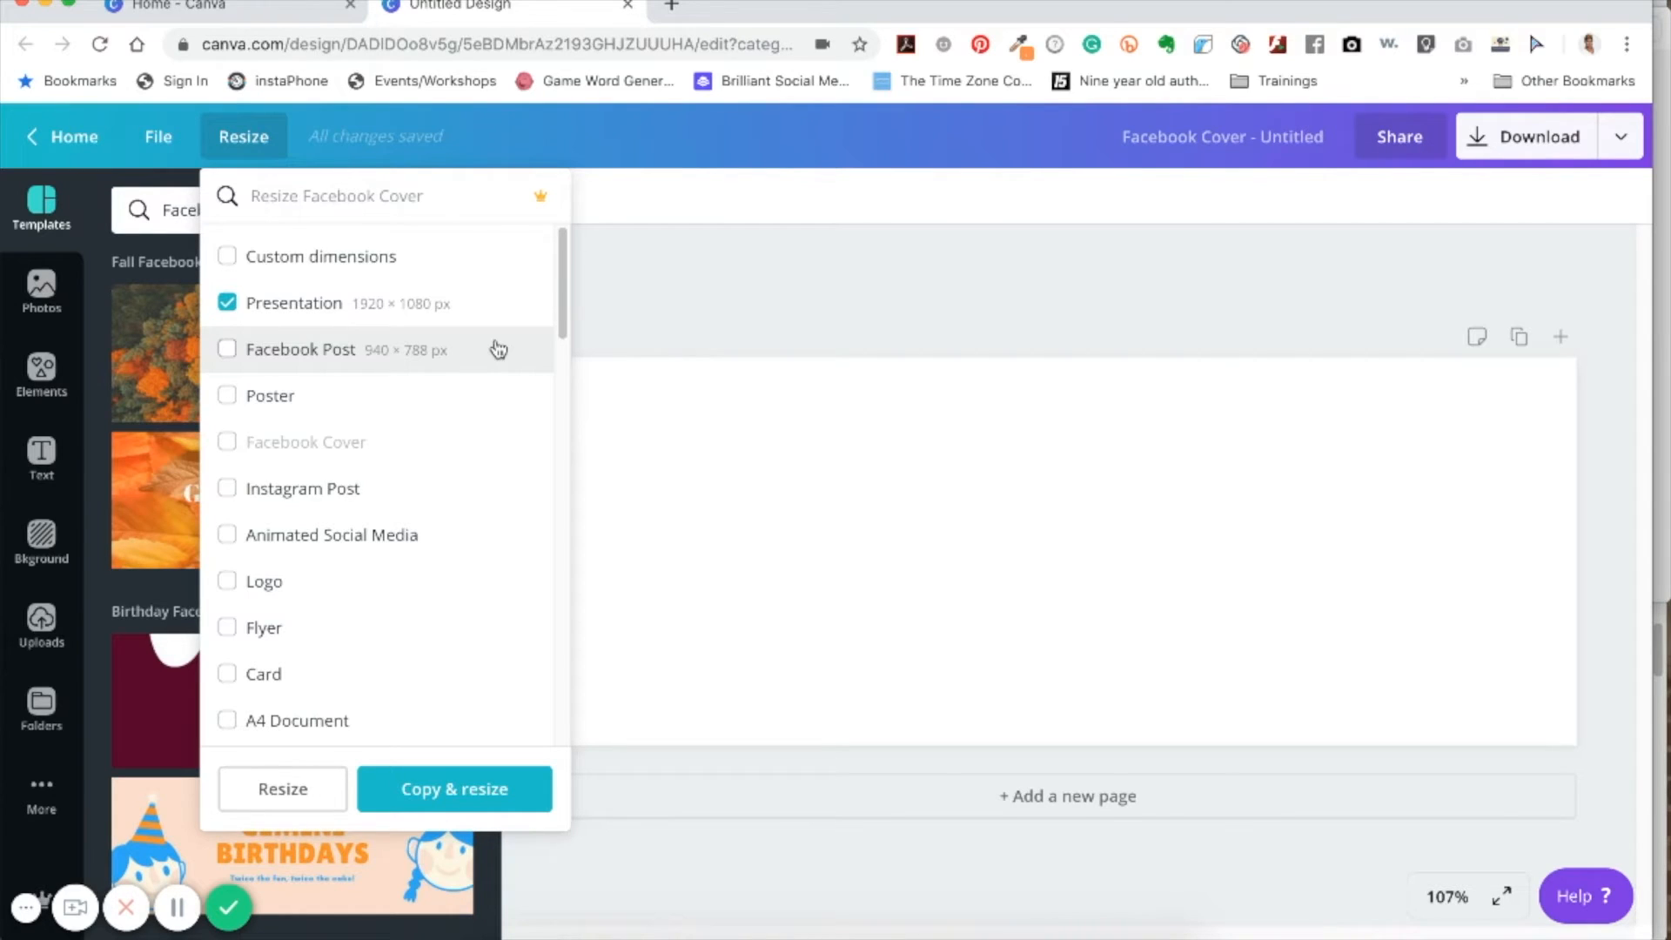
{"action": "mouse_move", "coordinate": [268, 317]}
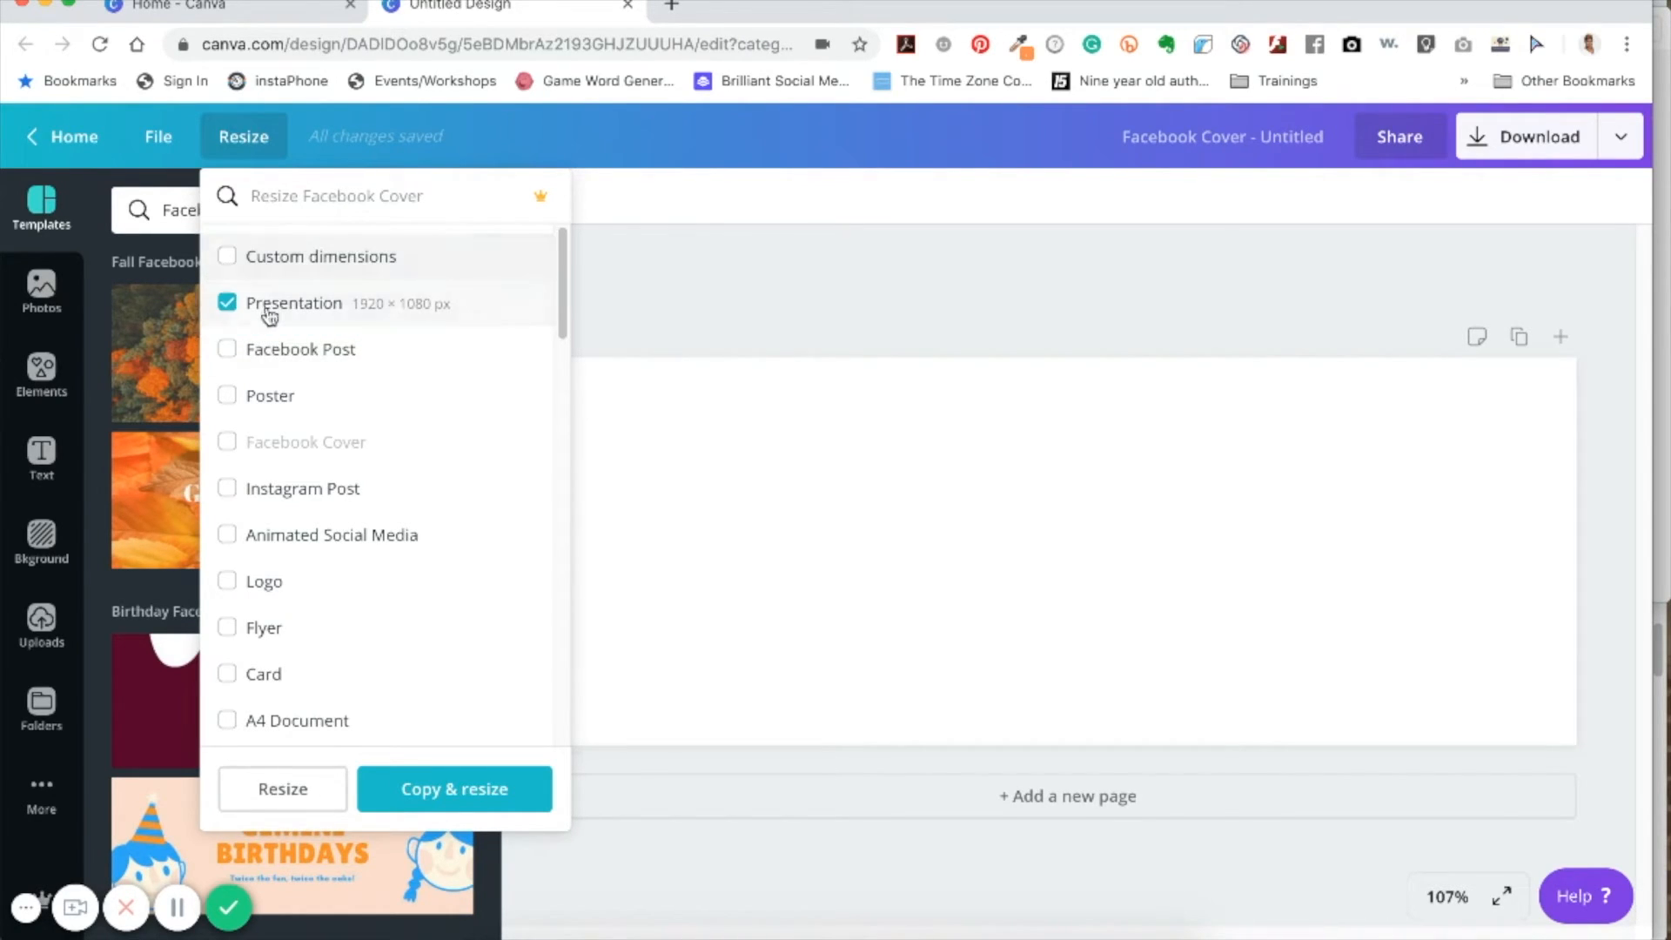
{"action": "mouse_move", "coordinate": [352, 763]}
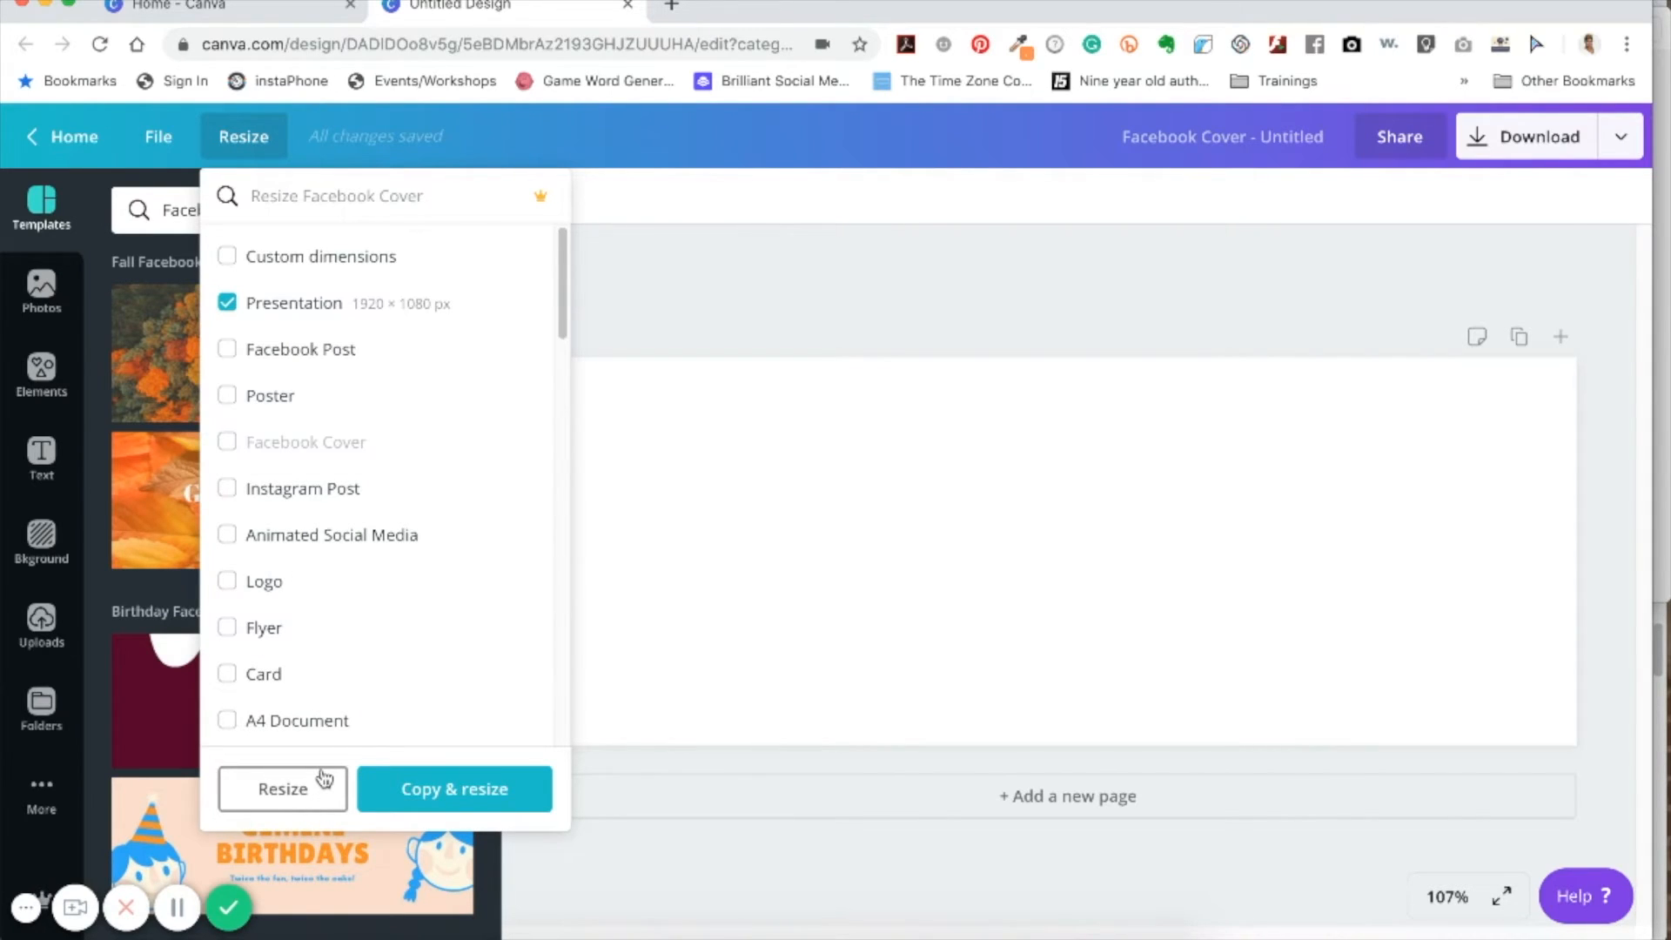
{"action": "mouse_move", "coordinate": [282, 788]}
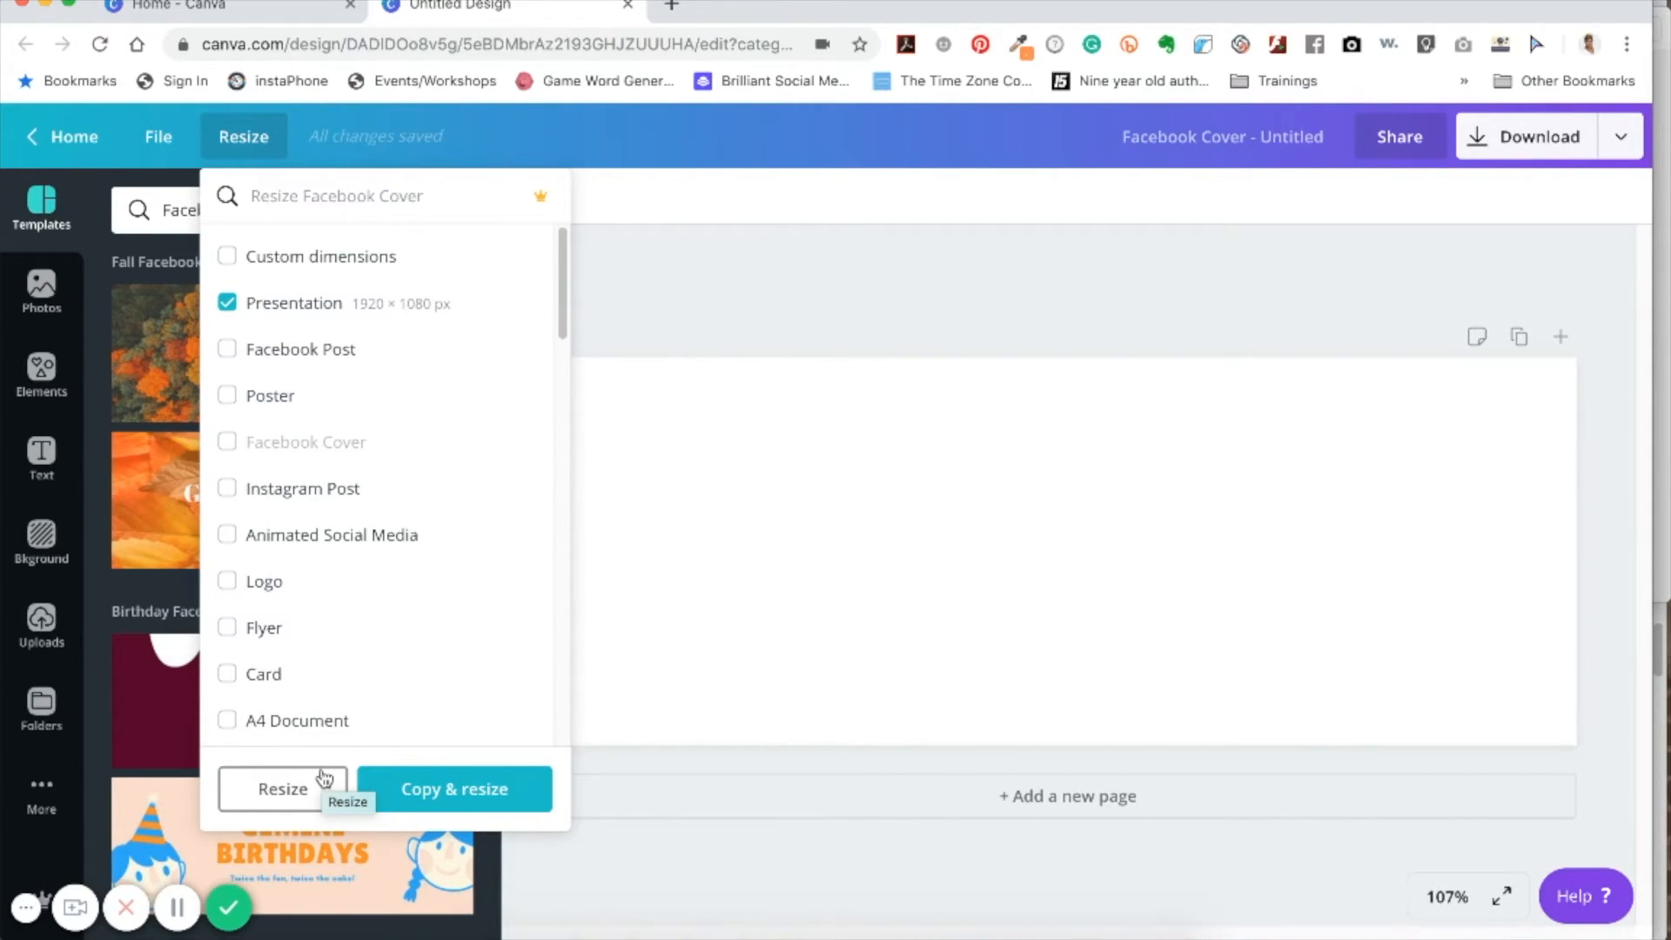
{"action": "mouse_move", "coordinate": [402, 807]}
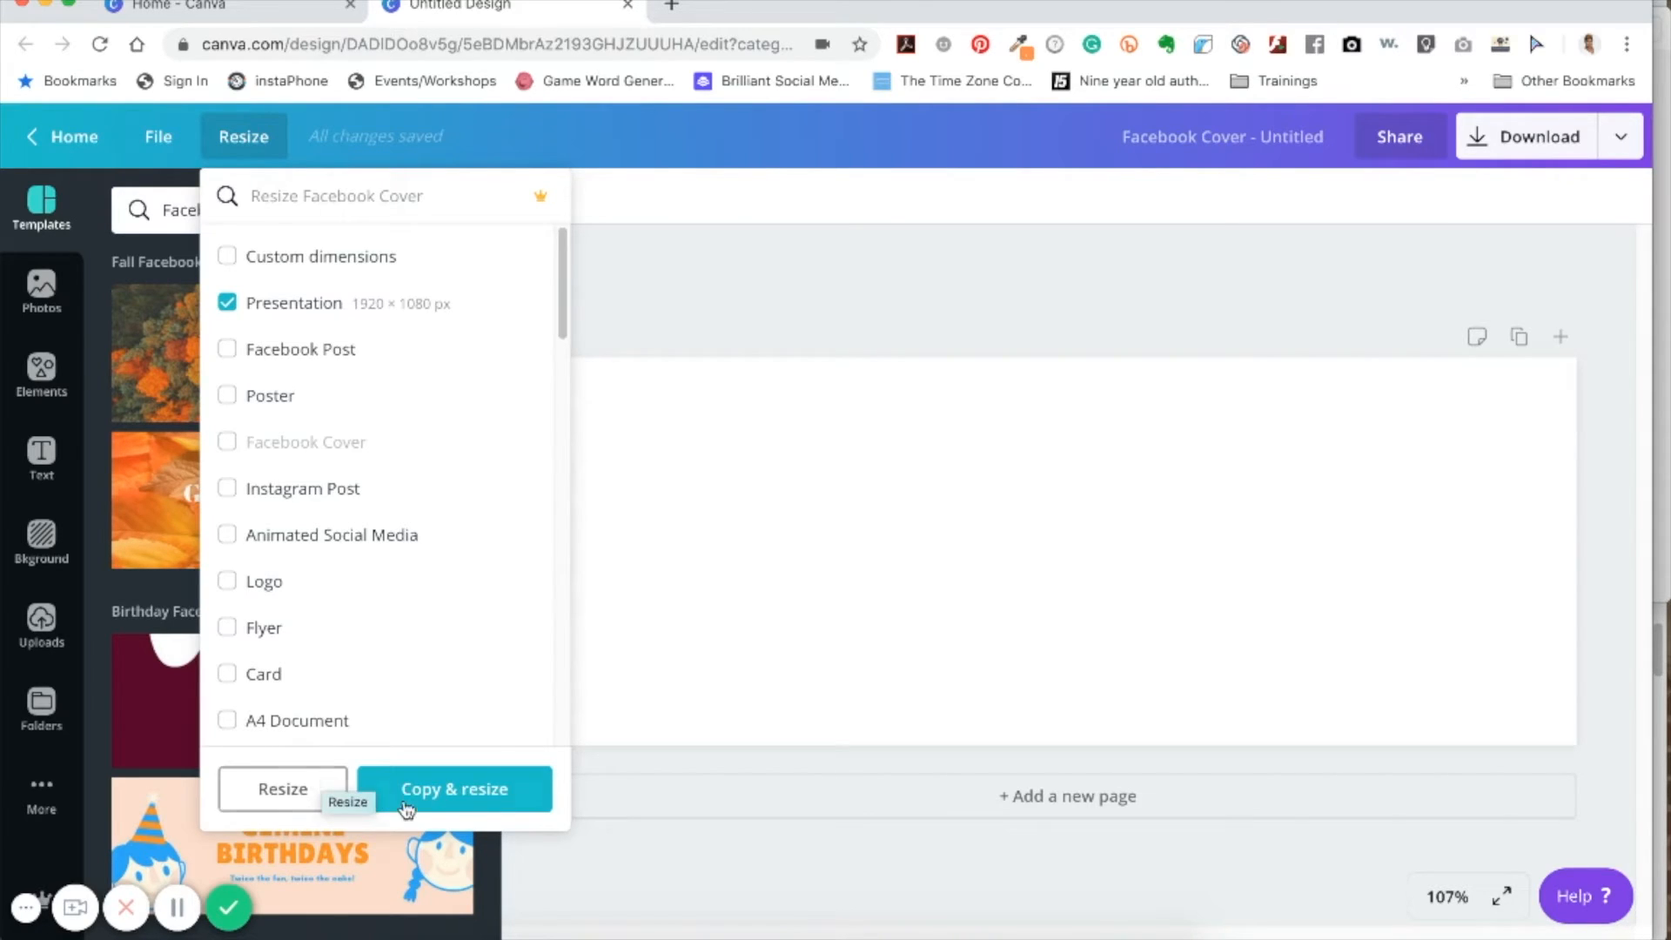
{"action": "mouse_move", "coordinate": [442, 813]}
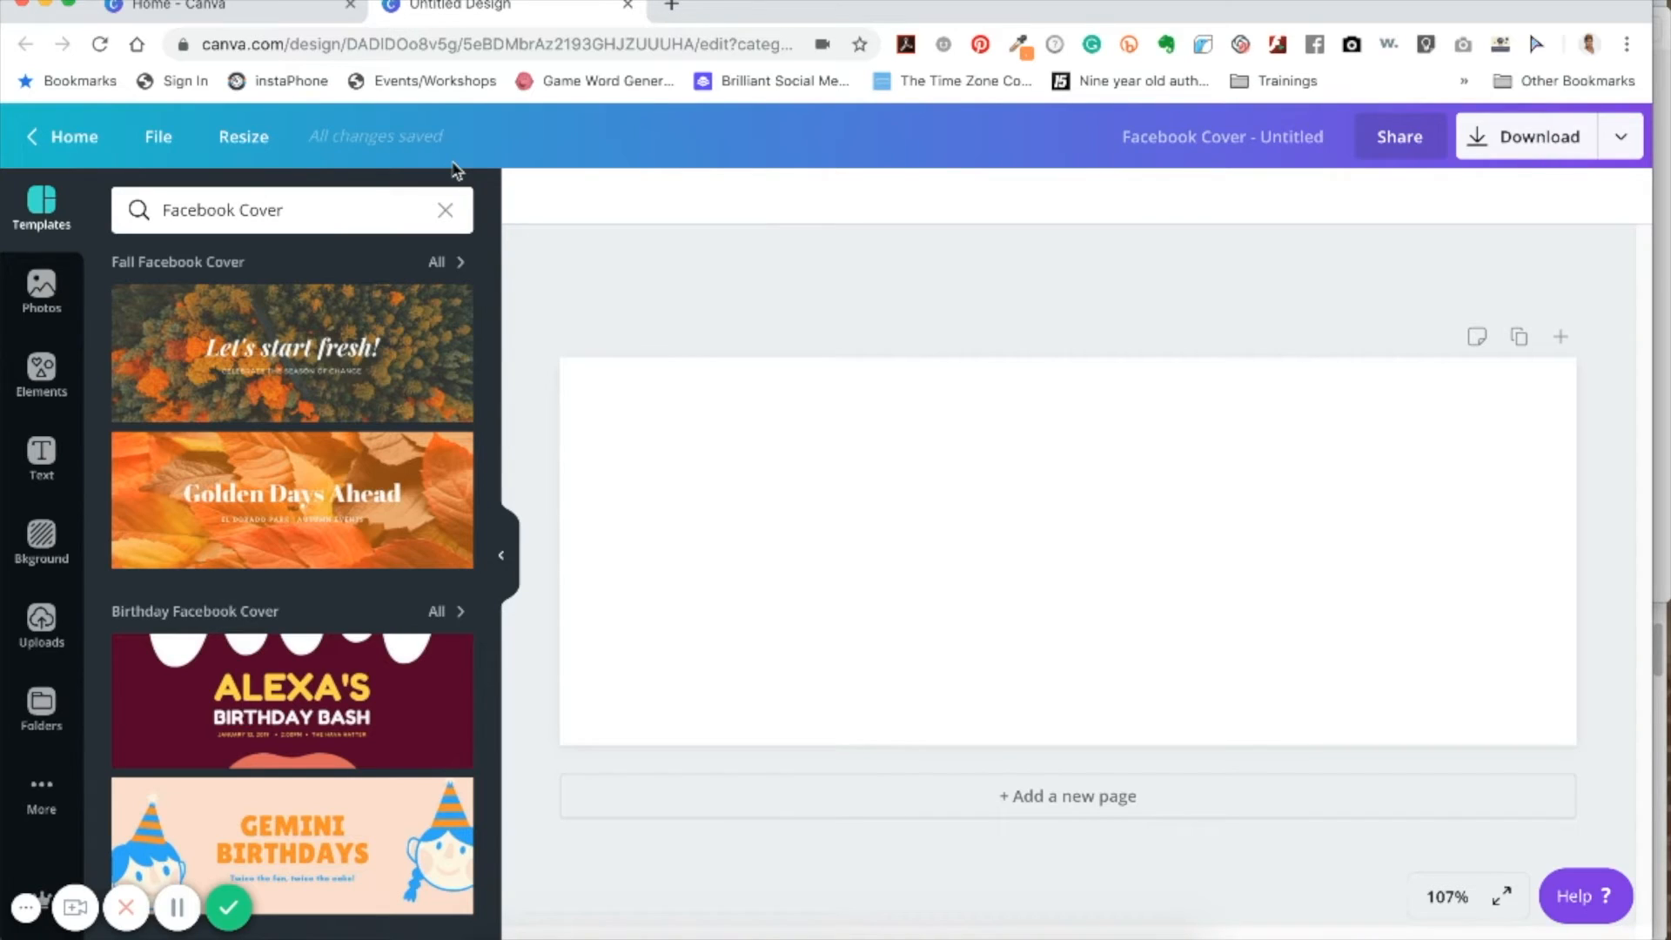
{"action": "mouse_move", "coordinate": [535, 236]}
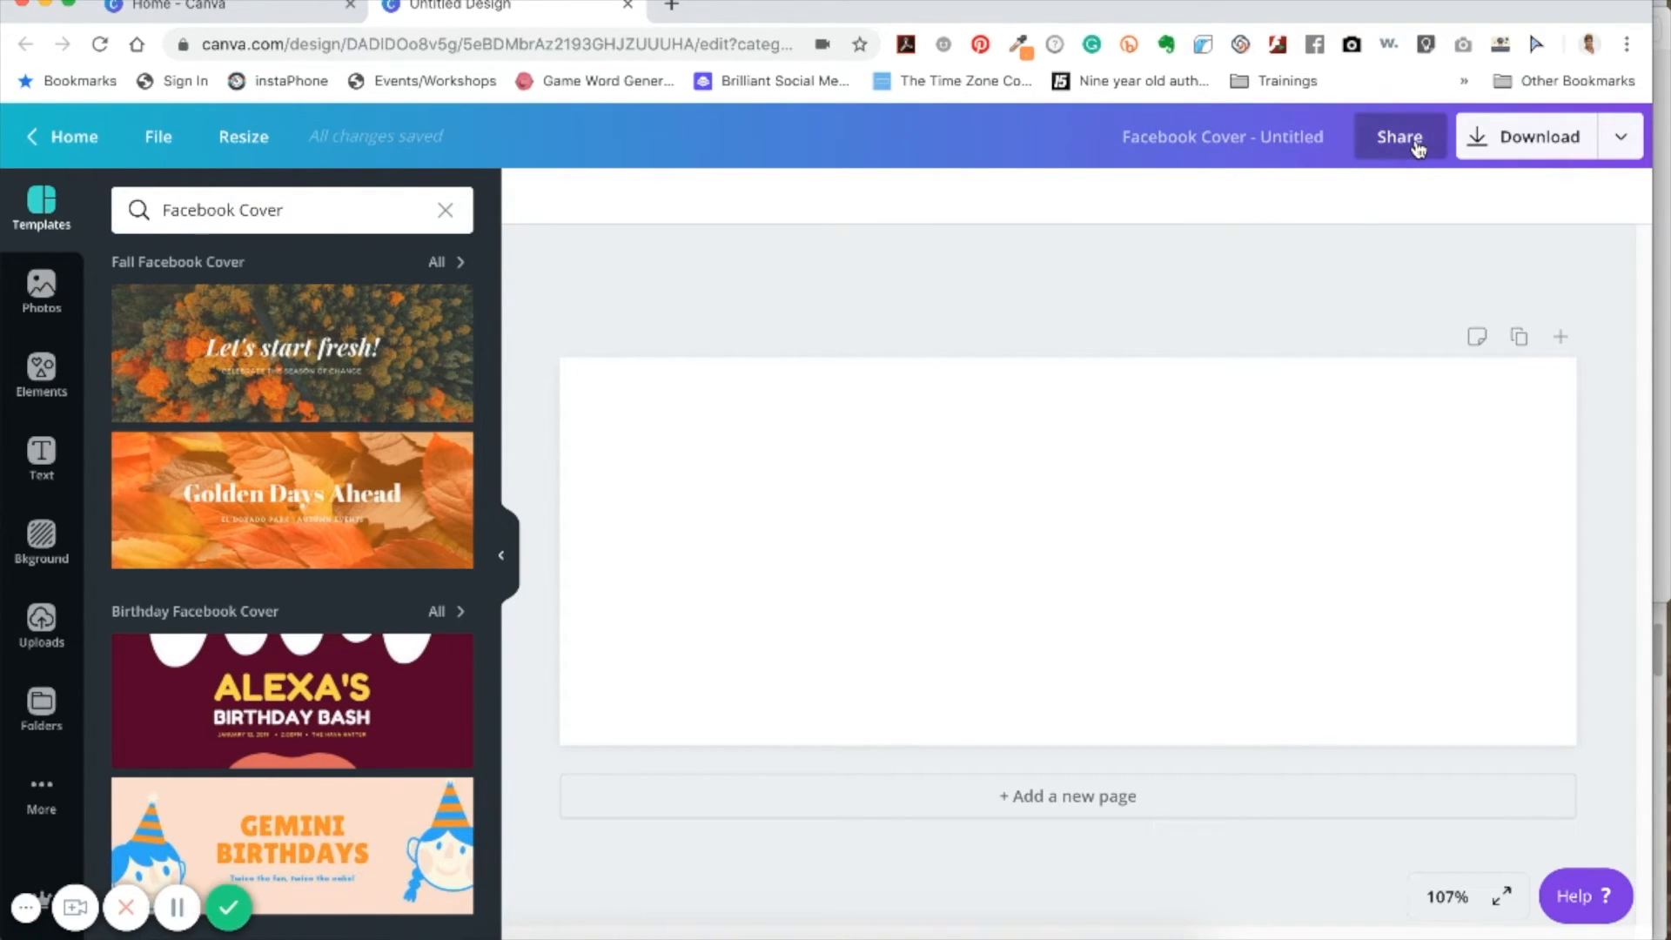
{"action": "mouse_move", "coordinate": [1400, 136]}
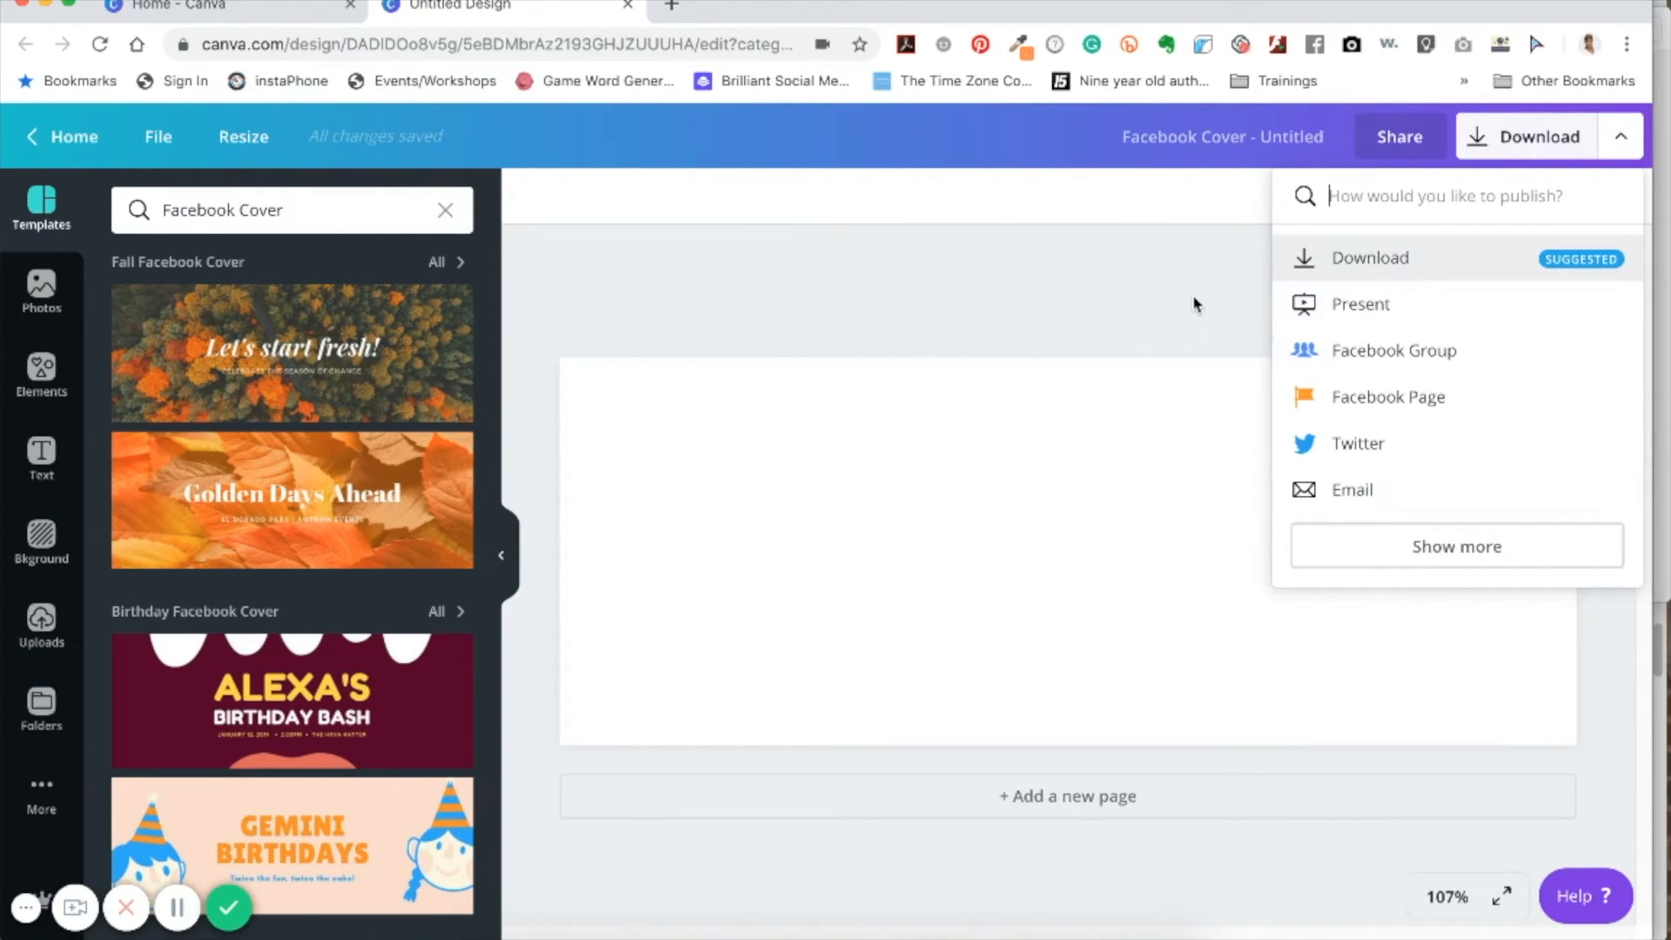
{"action": "left_click", "coordinate": [937, 375]}
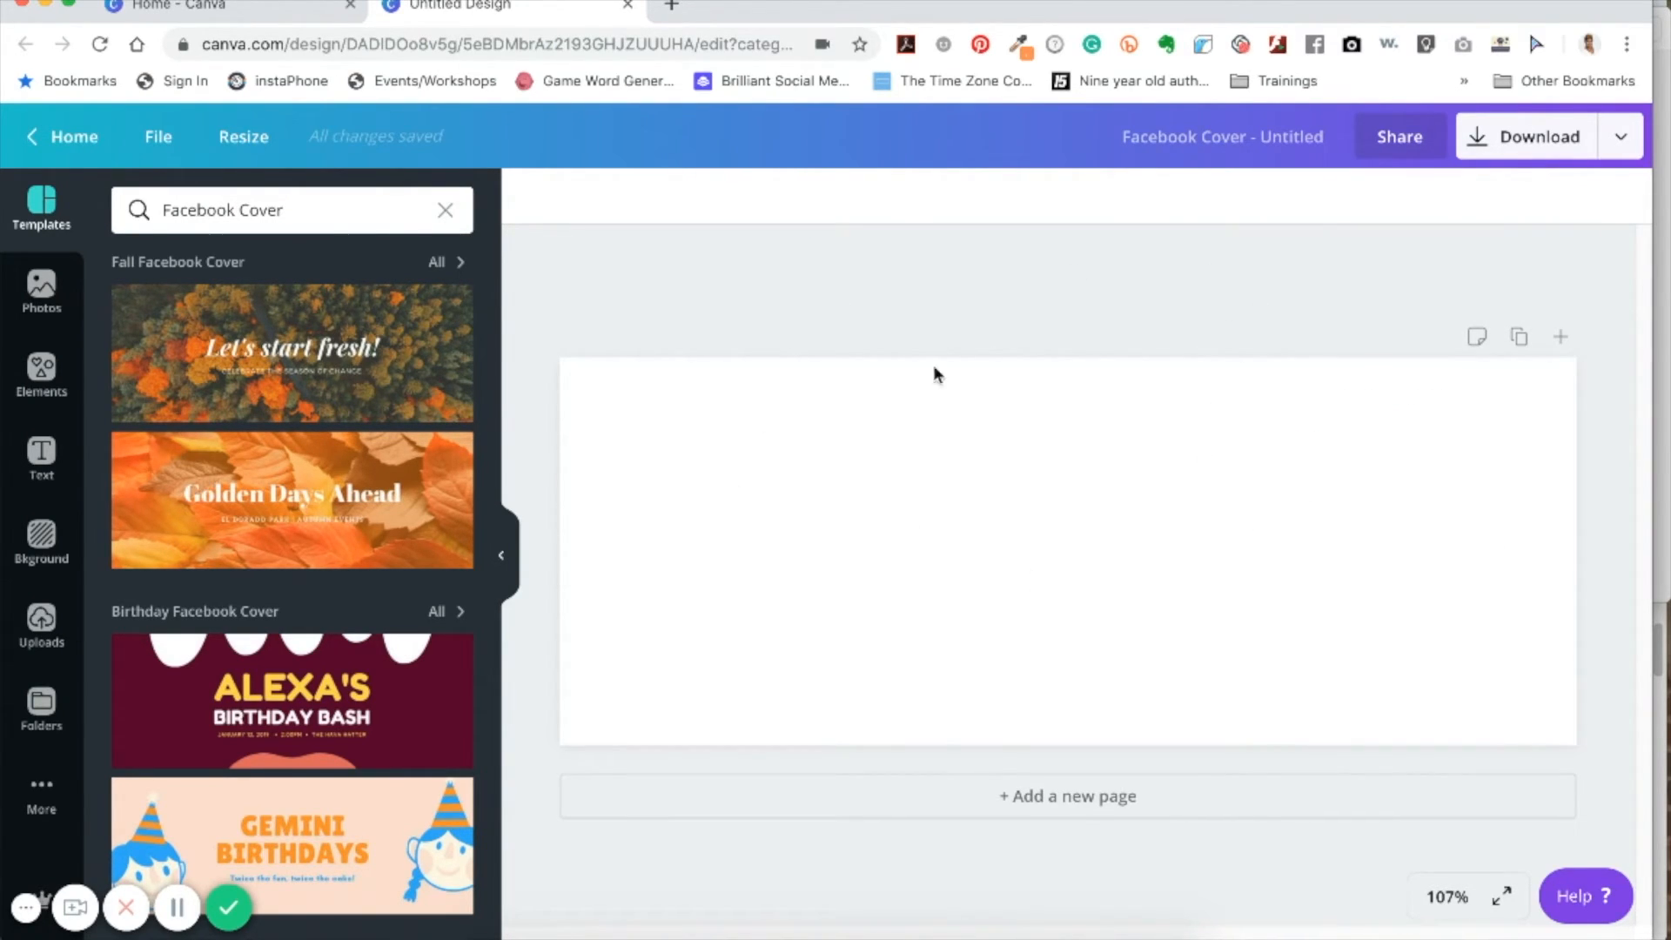
{"action": "mouse_move", "coordinate": [1171, 493]}
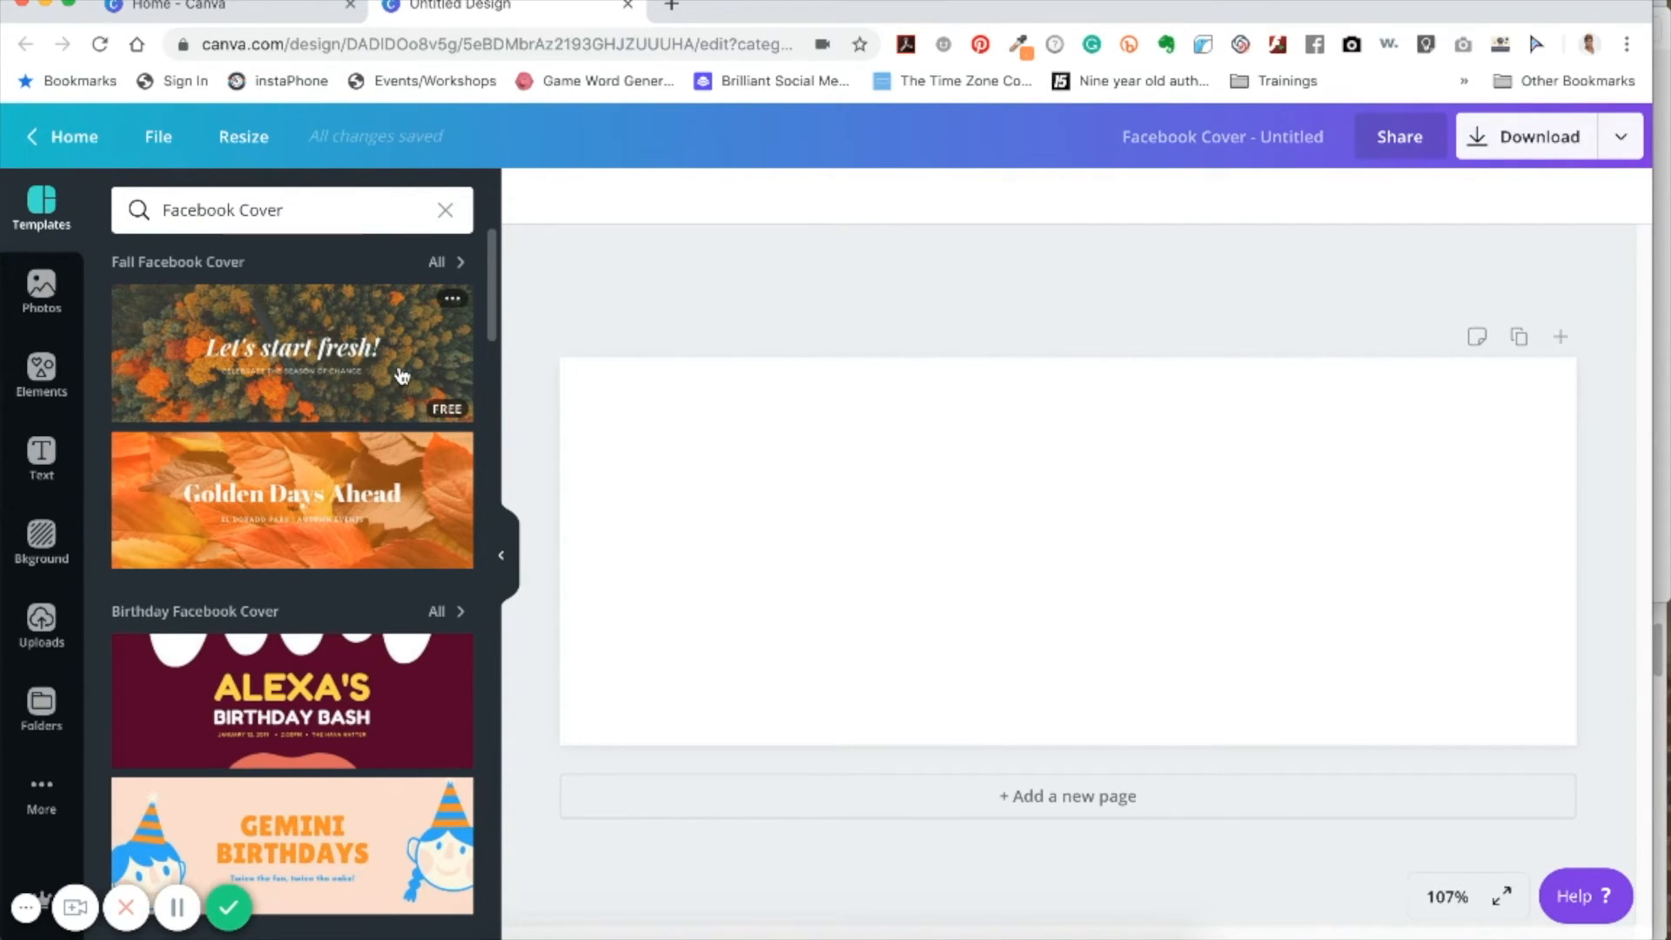
- Apply the 'Let's start fresh!' autumn template and select its forest background photo
{"action": "left_click", "coordinate": [293, 352]}
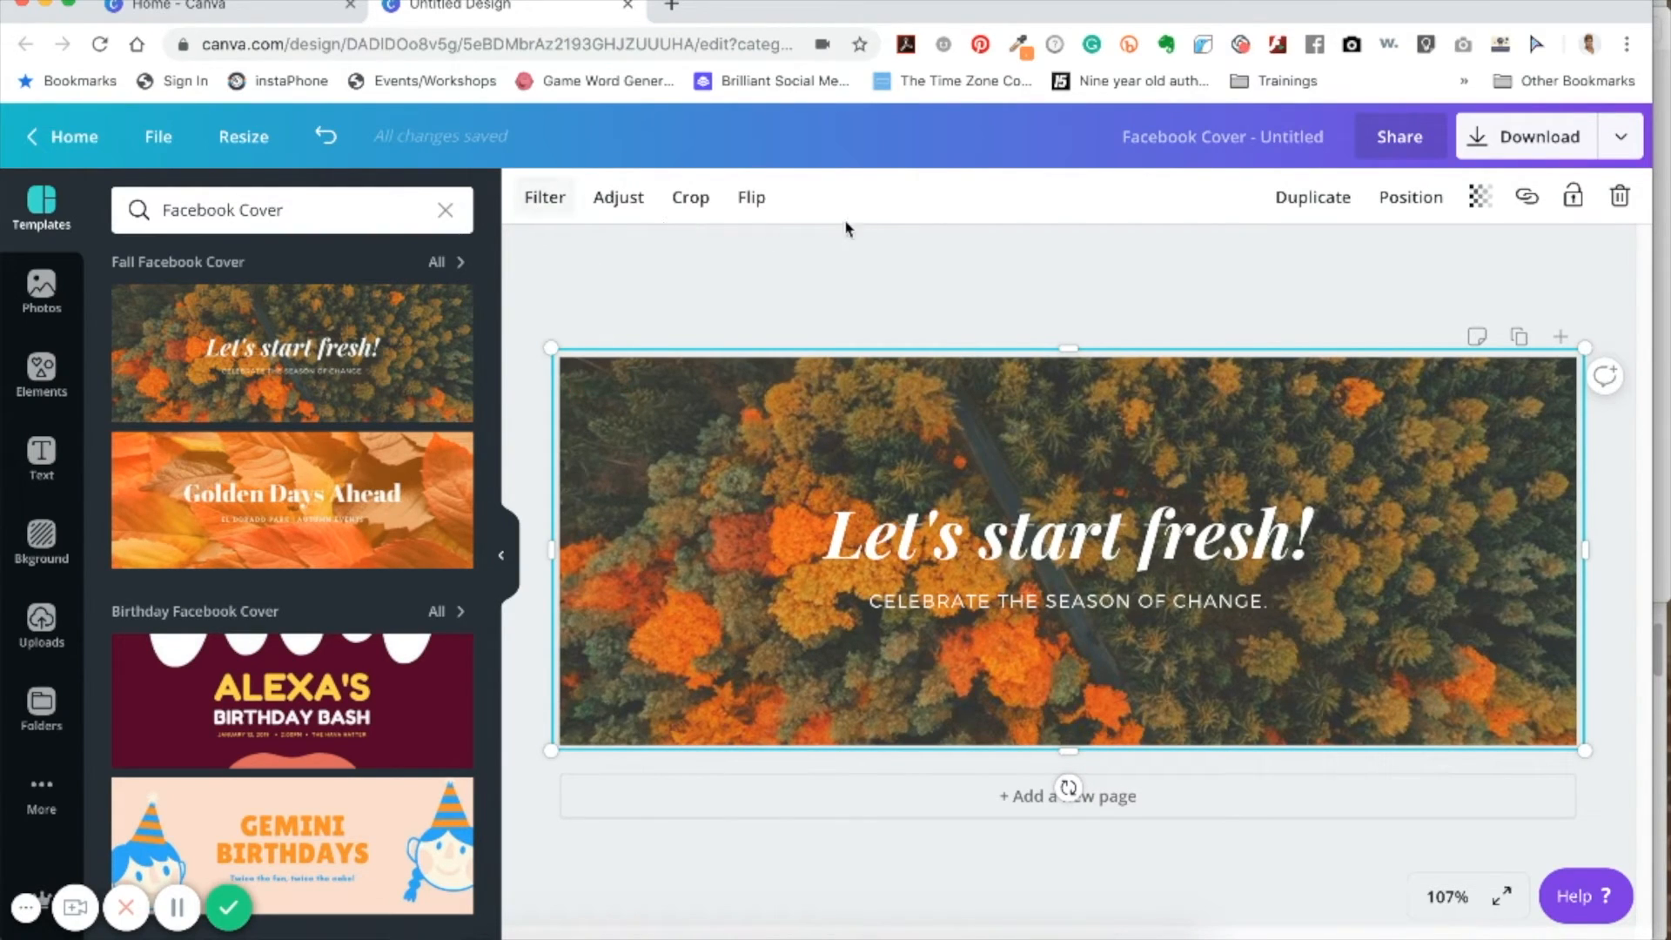
{"action": "left_click", "coordinate": [1066, 538]}
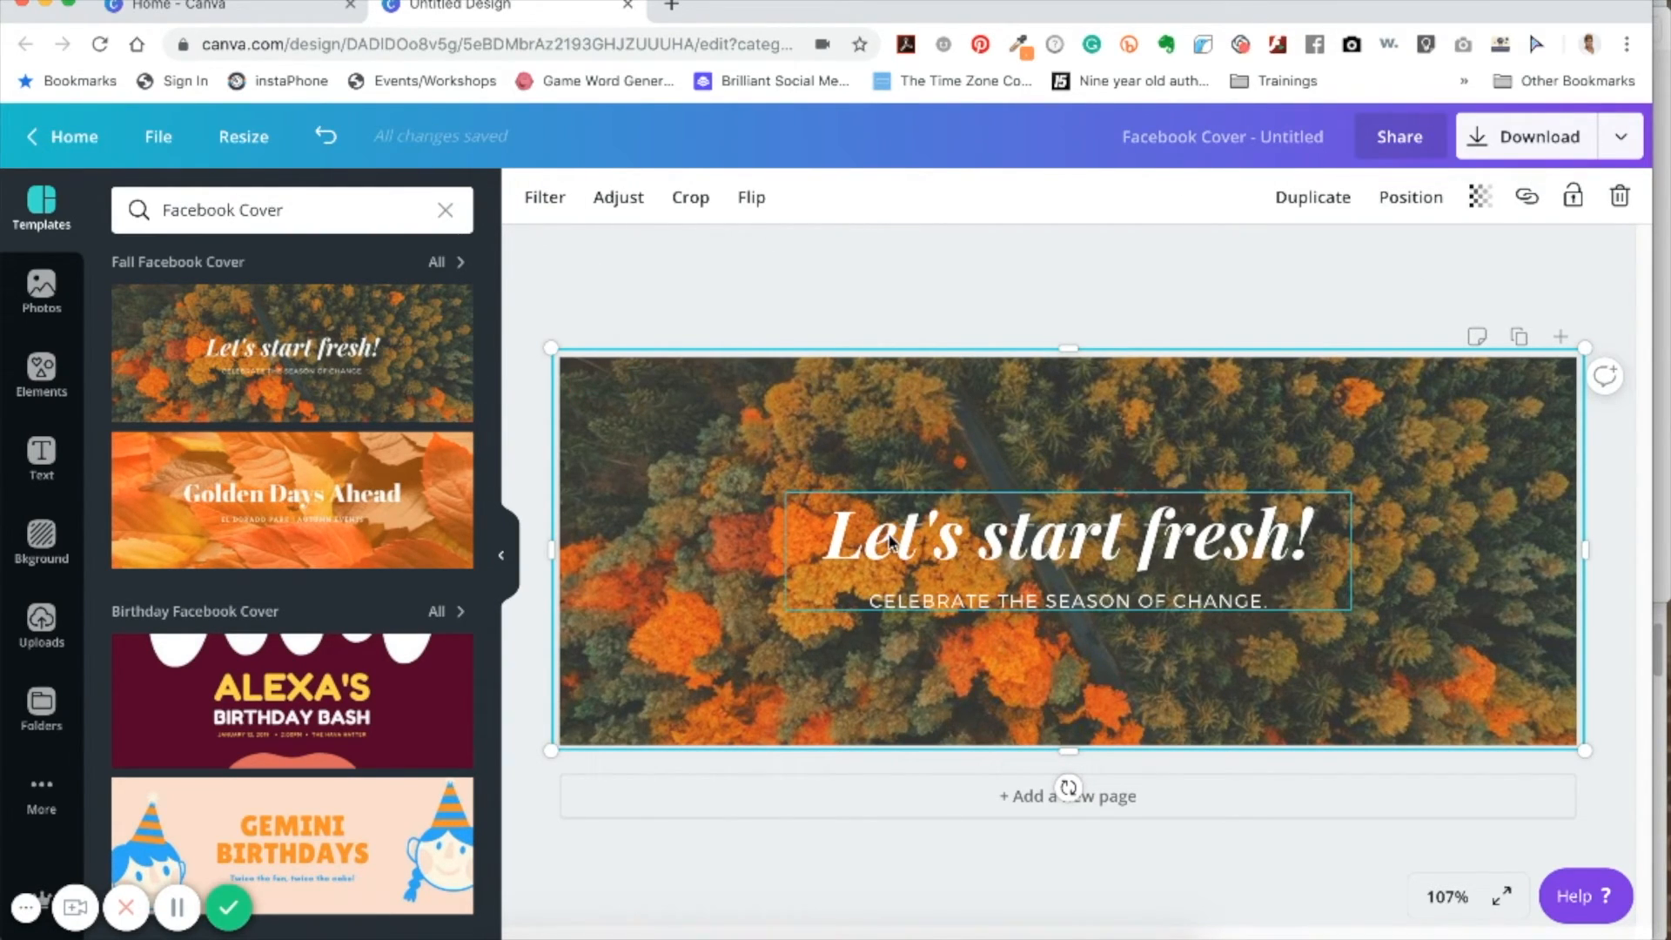
{"action": "left_click", "coordinate": [1062, 532]}
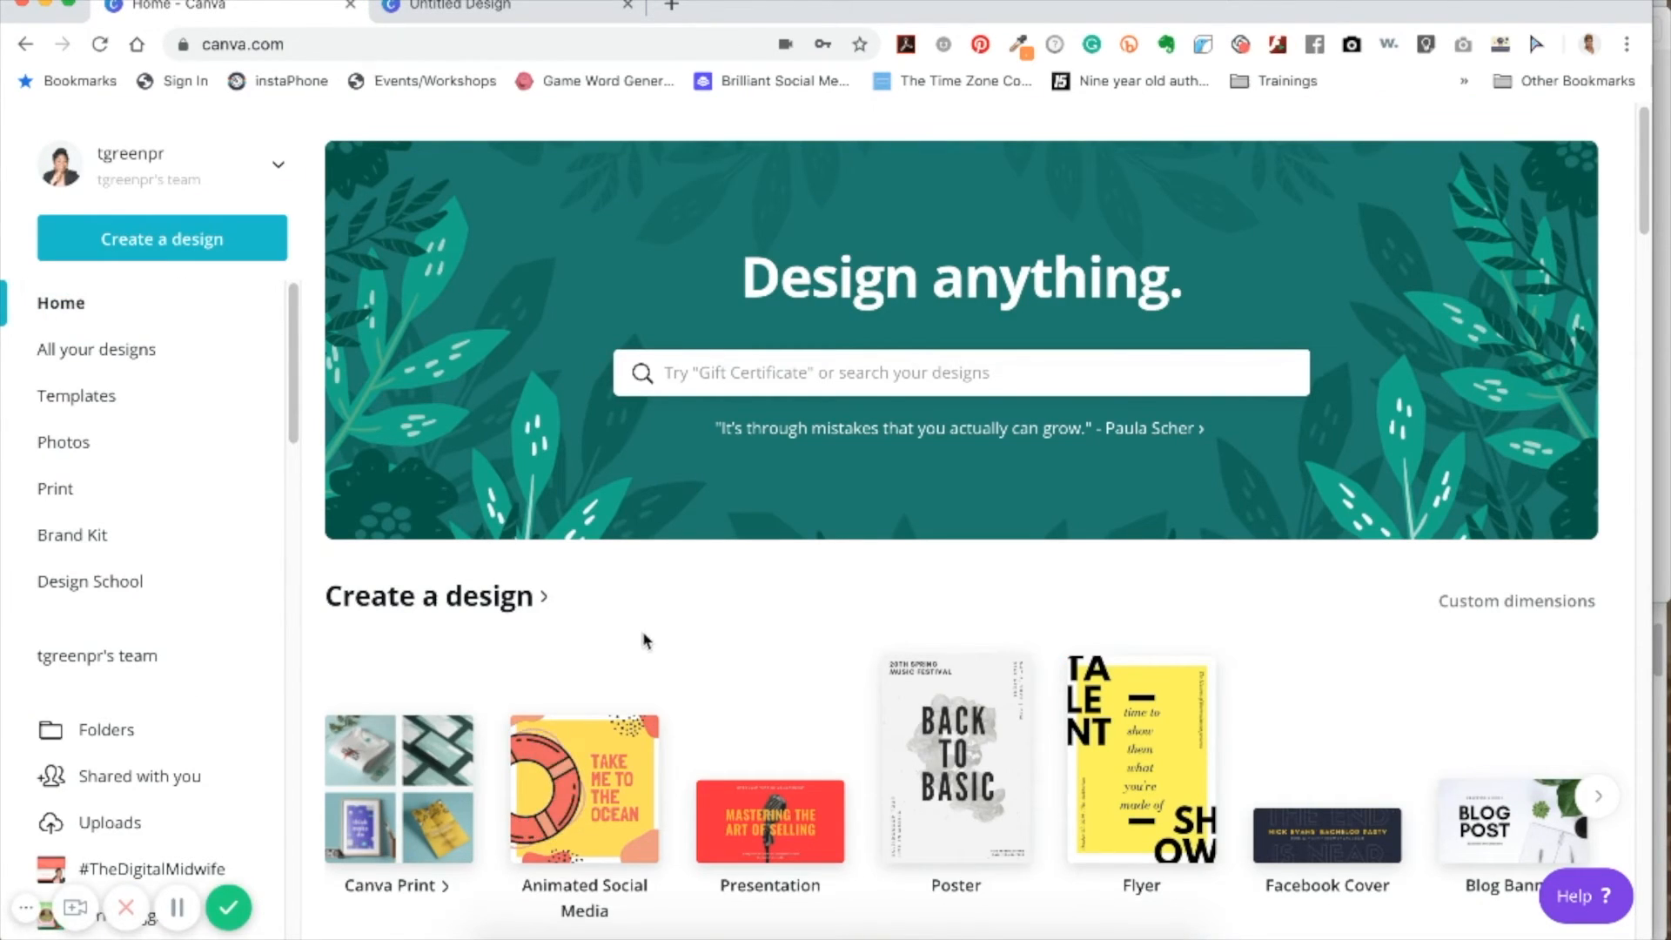
{"action": "mouse_move", "coordinate": [554, 517]}
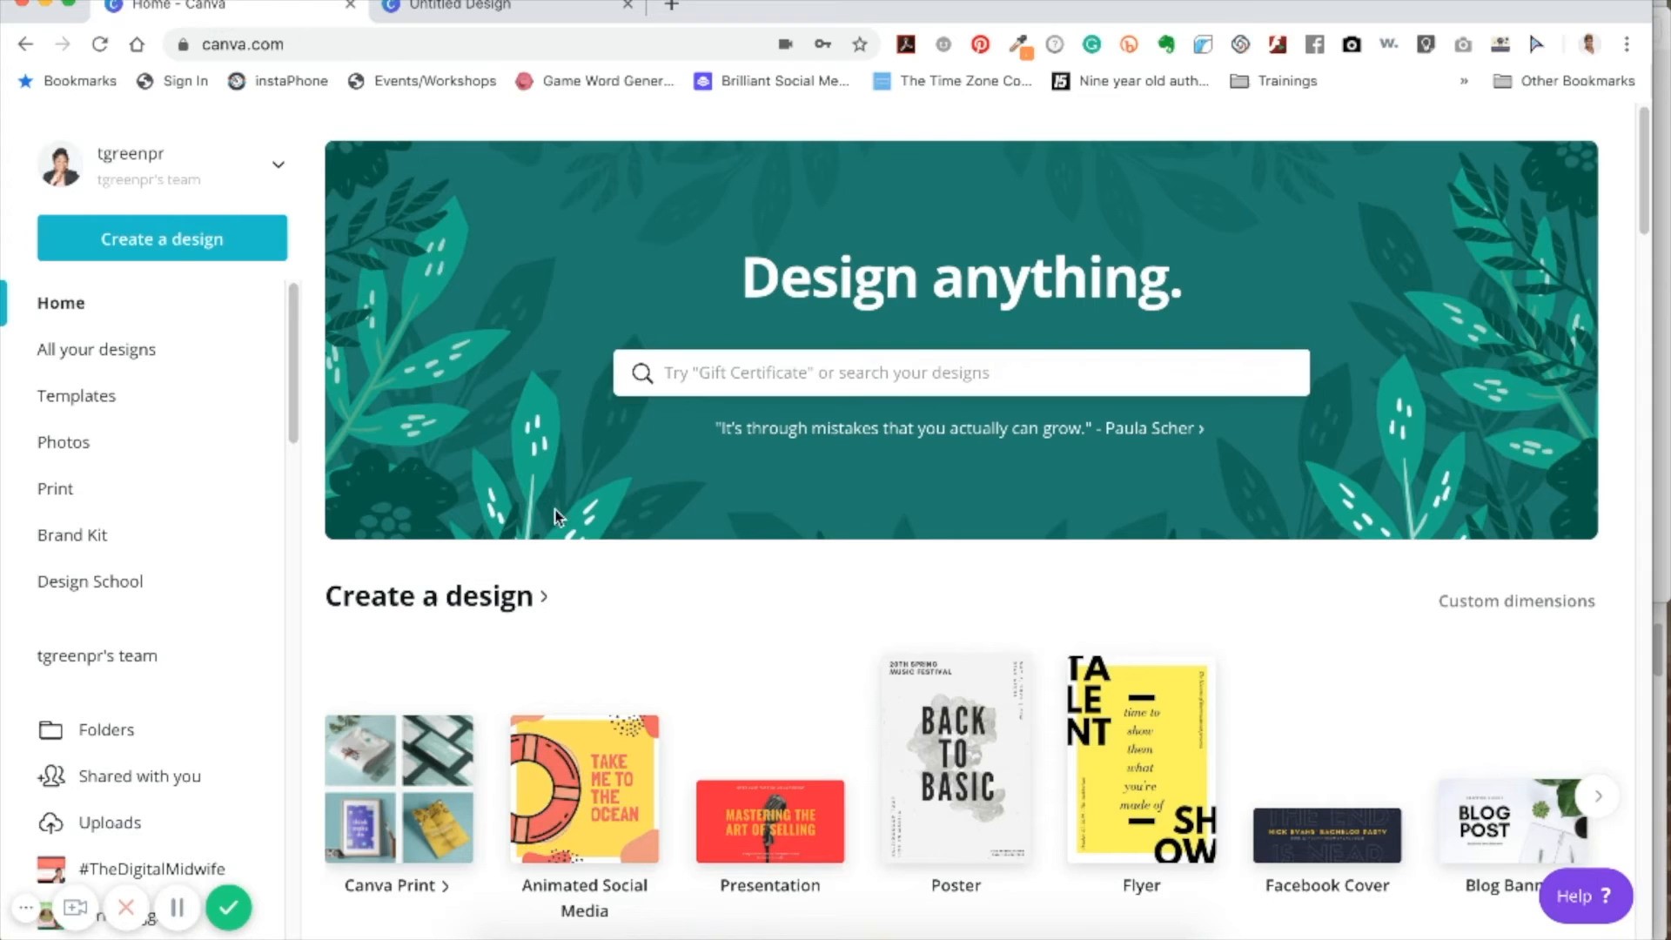
- Scroll the home page down to Your designs, showing the 'Let's start fresh!' cover
{"action": "scroll", "scroll_direction": "down", "scroll_amount": 3}
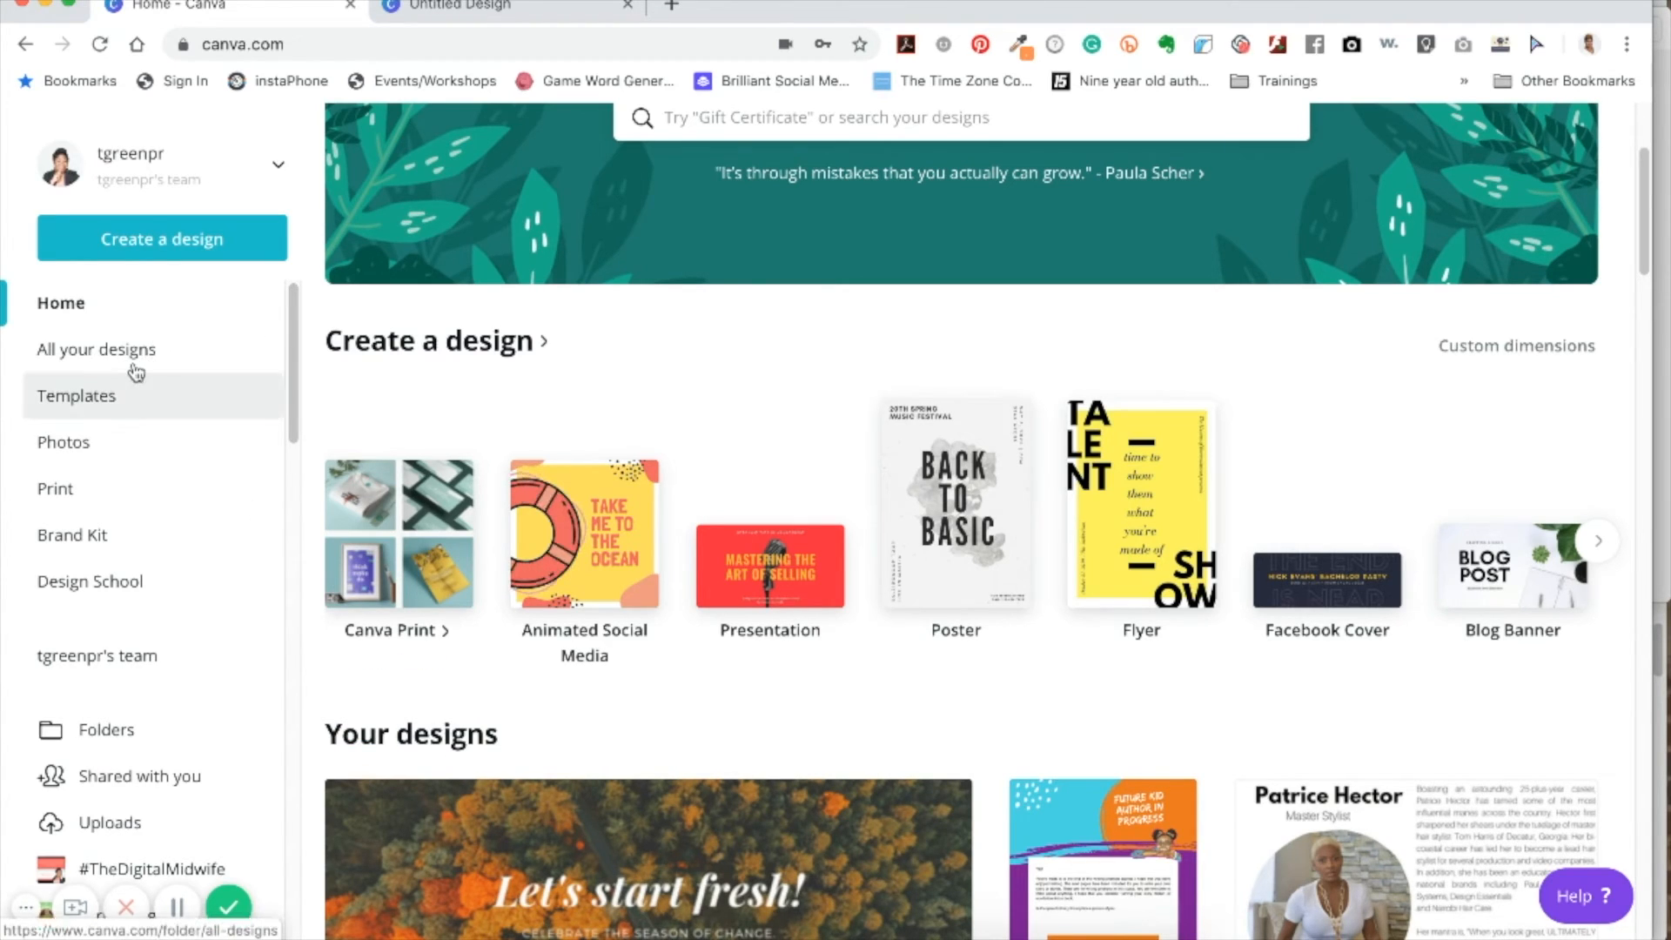
{"action": "mouse_move", "coordinate": [117, 357]}
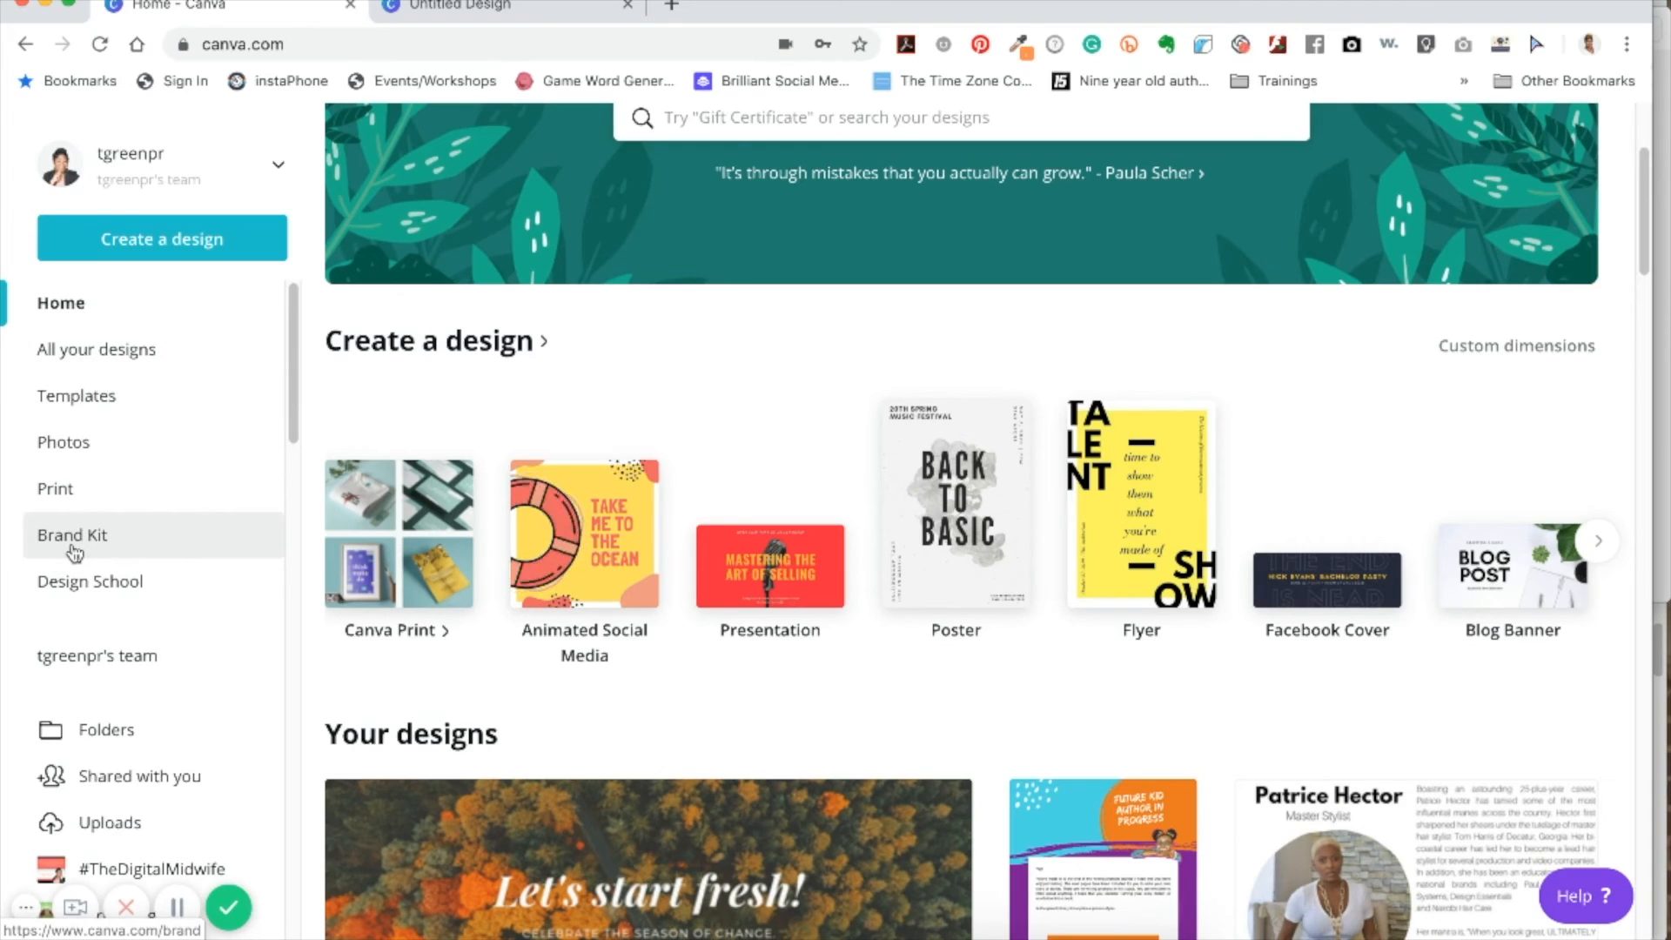
{"action": "mouse_move", "coordinate": [72, 543]}
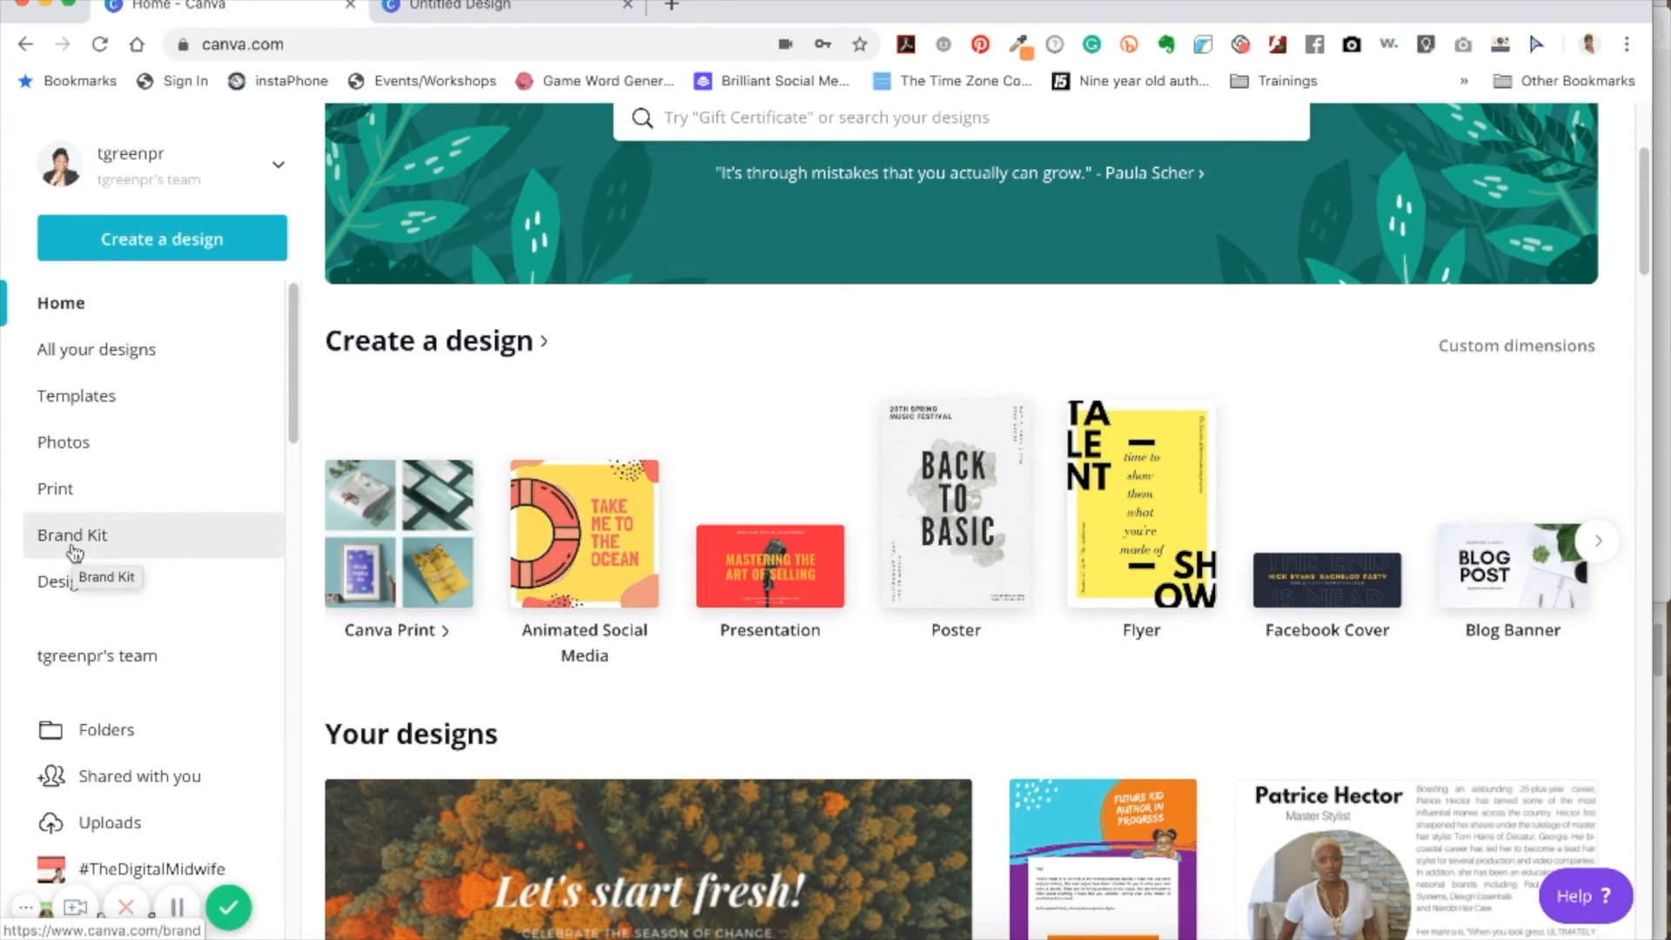